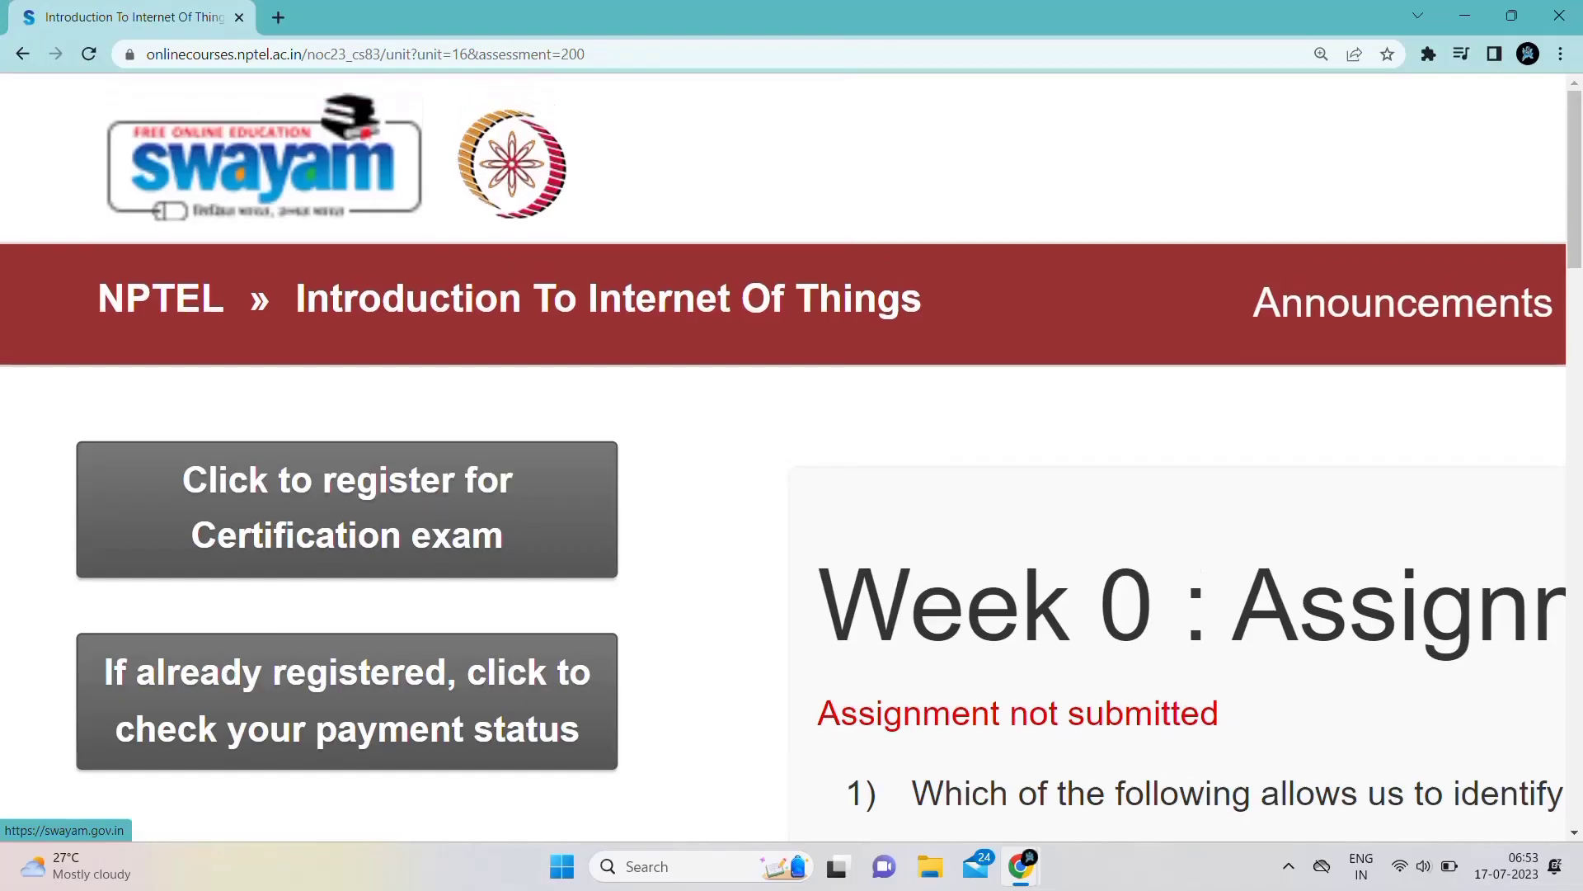
# Review the Week 0 assignment down to the bottom and run Check Answers and Submit
pyautogui.scroll(-3)
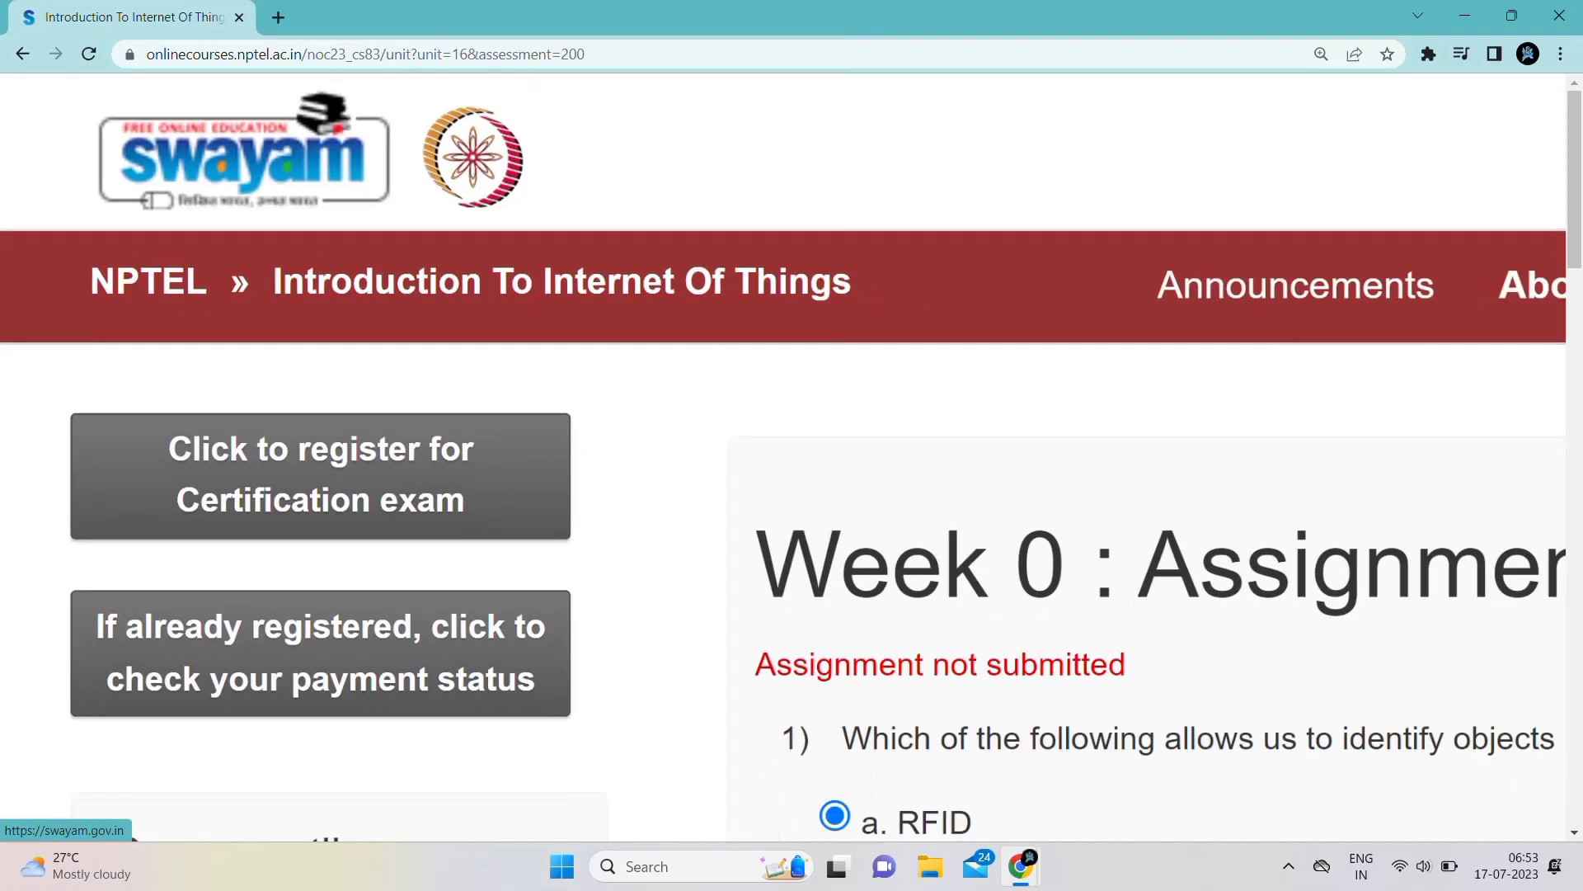
pyautogui.scroll(-3)
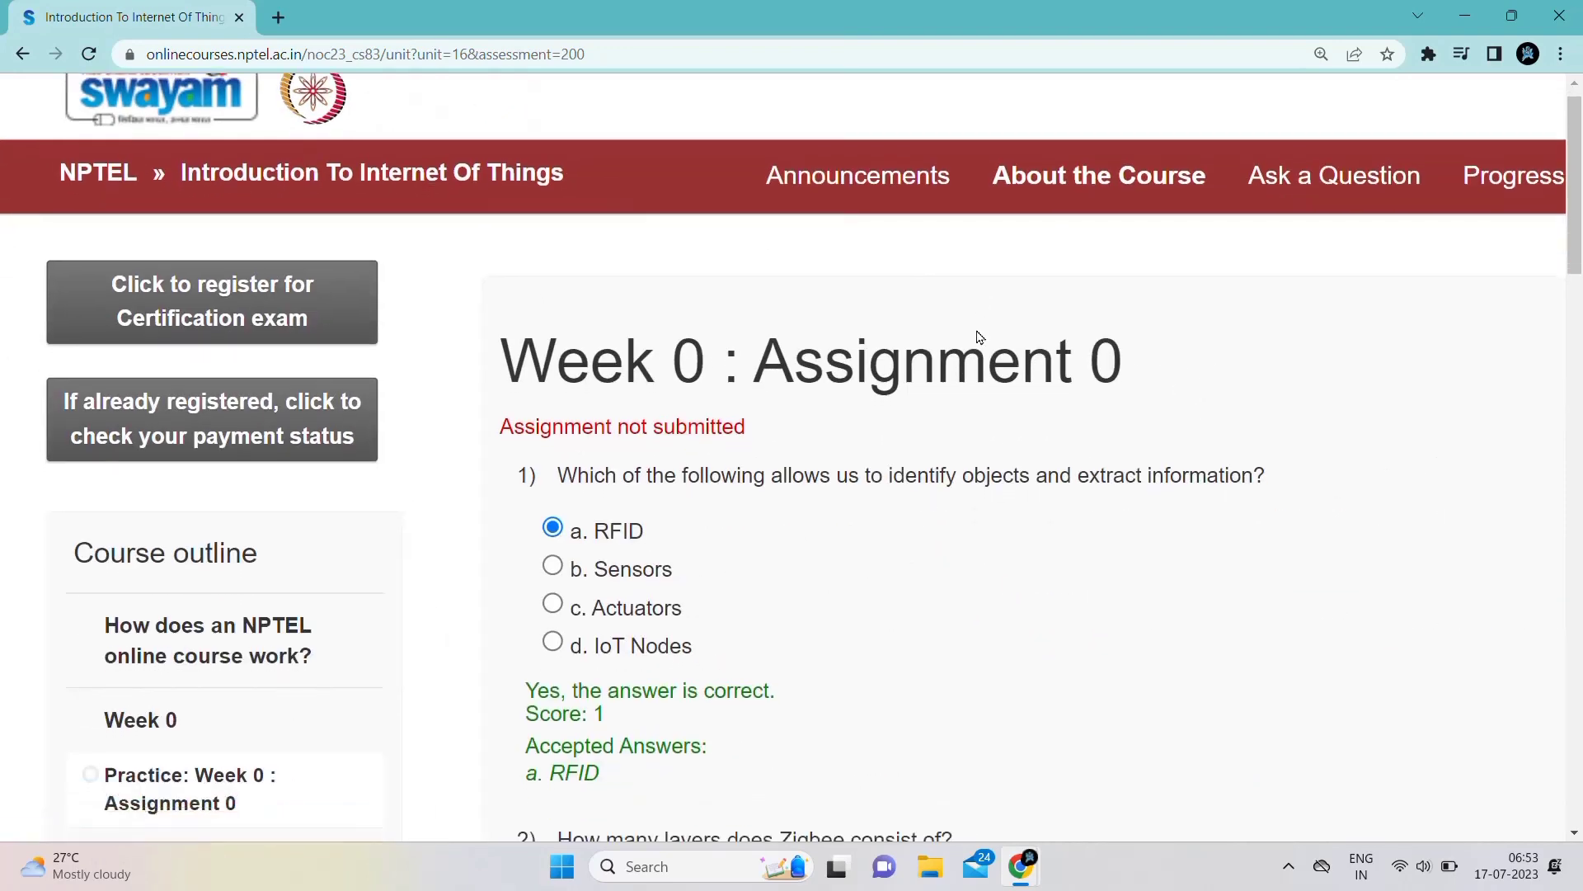
pyautogui.scroll(-3)
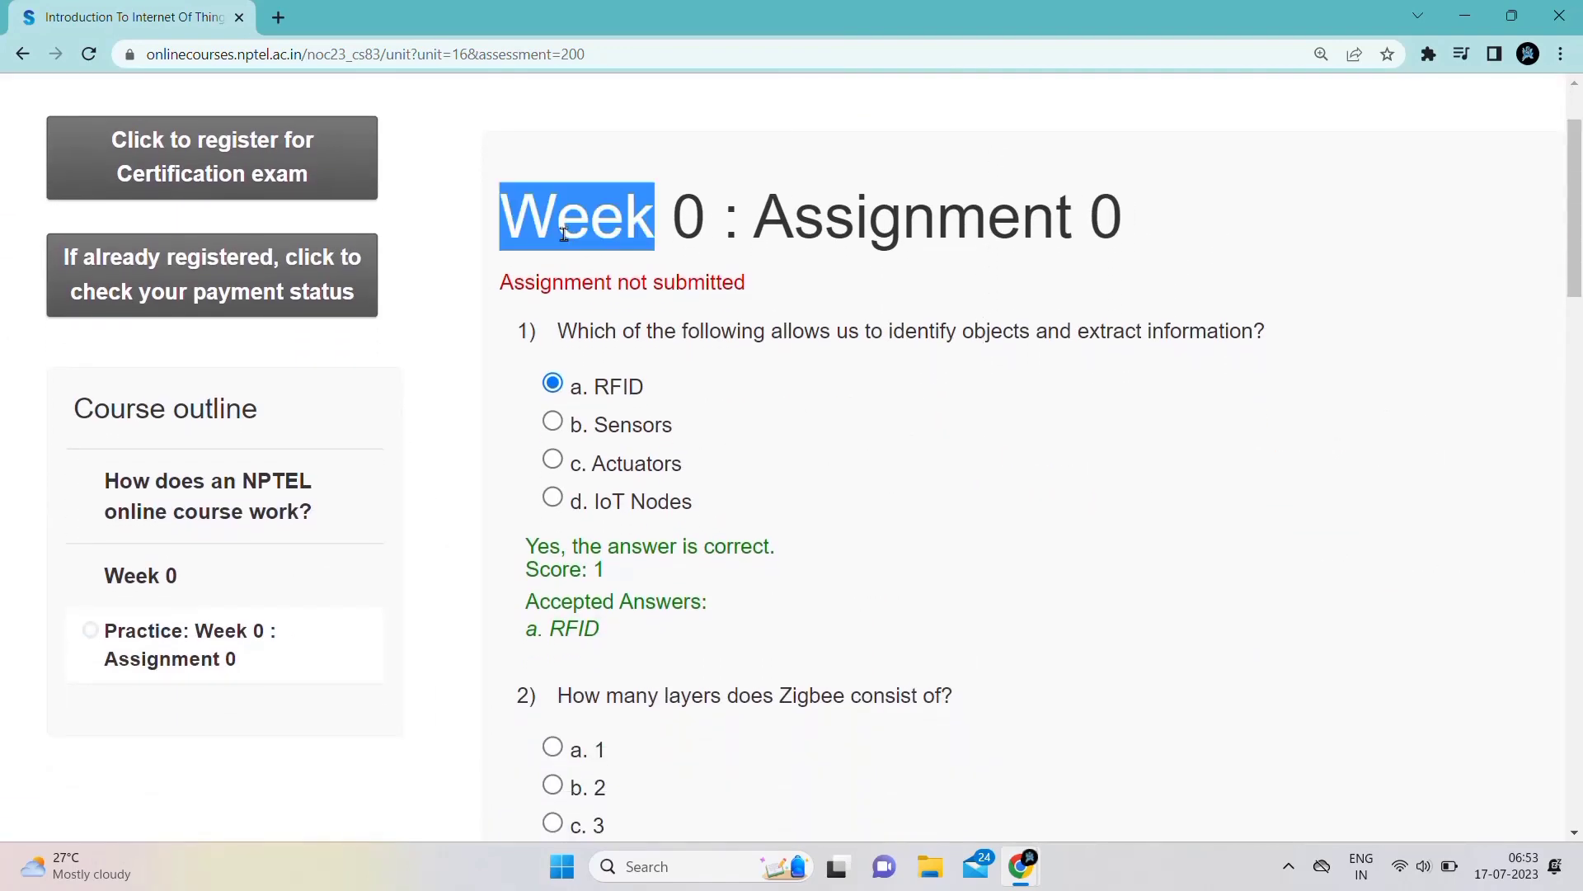
pyautogui.moveTo(566, 362)
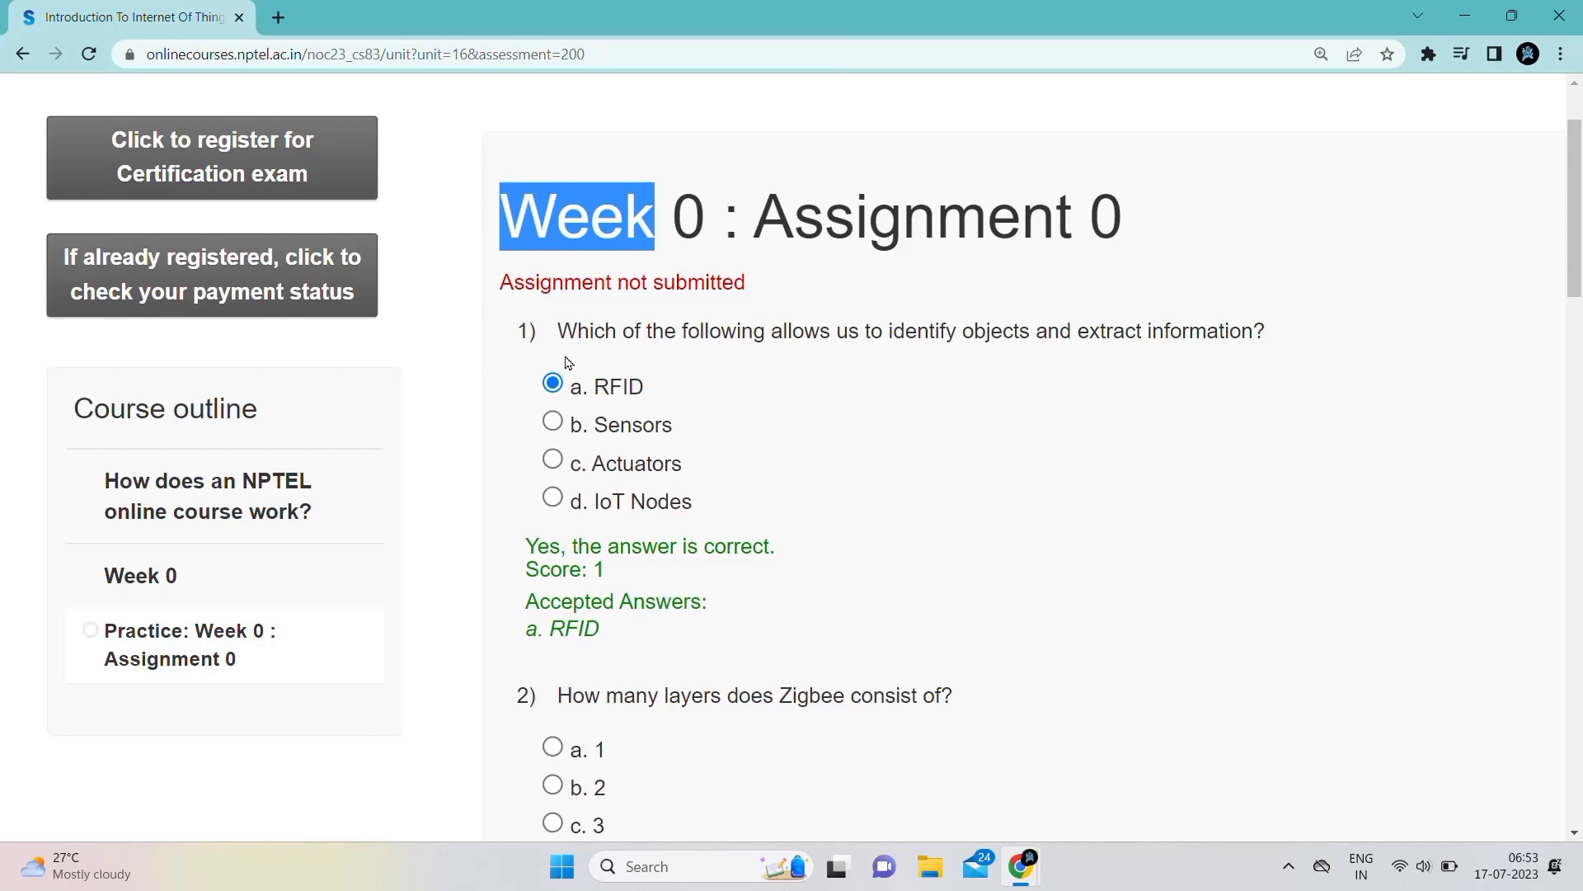
pyautogui.scroll(-3)
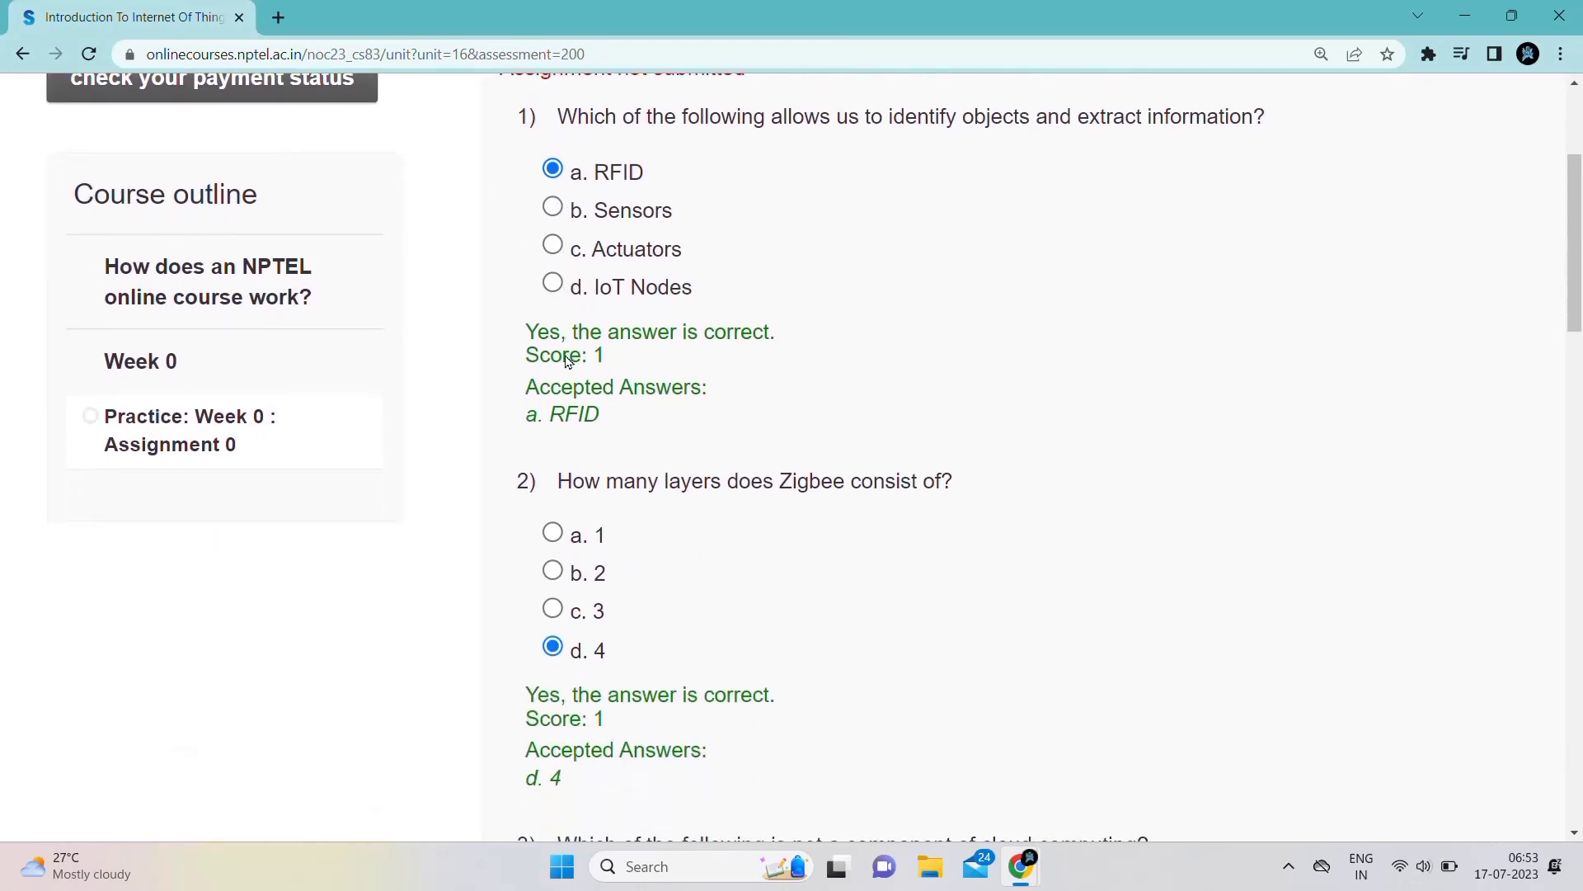
pyautogui.scroll(-3)
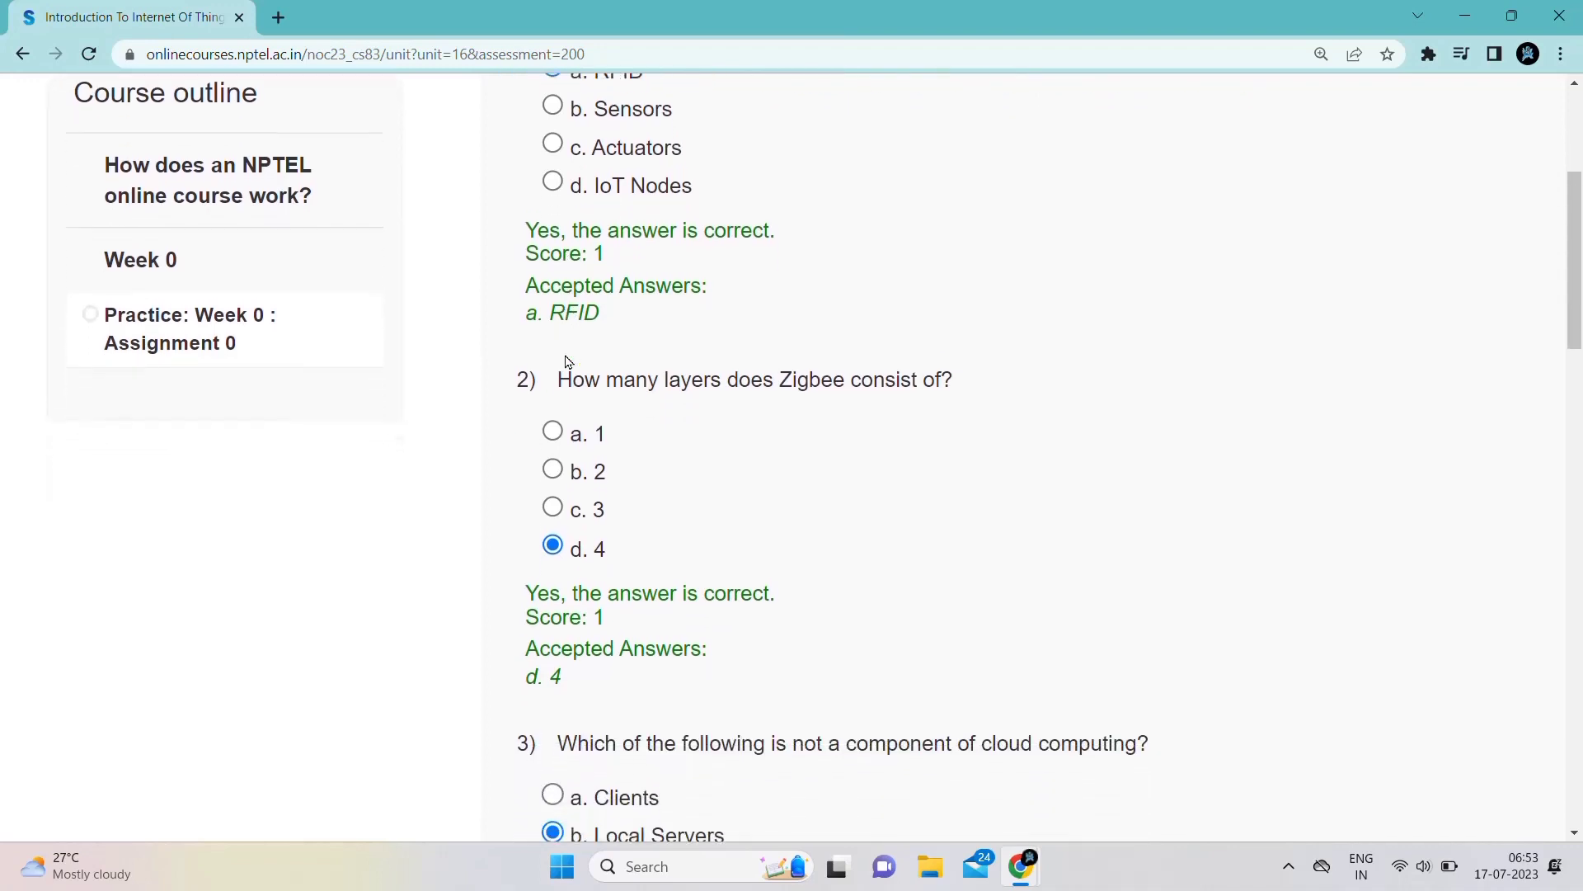
pyautogui.scroll(-3)
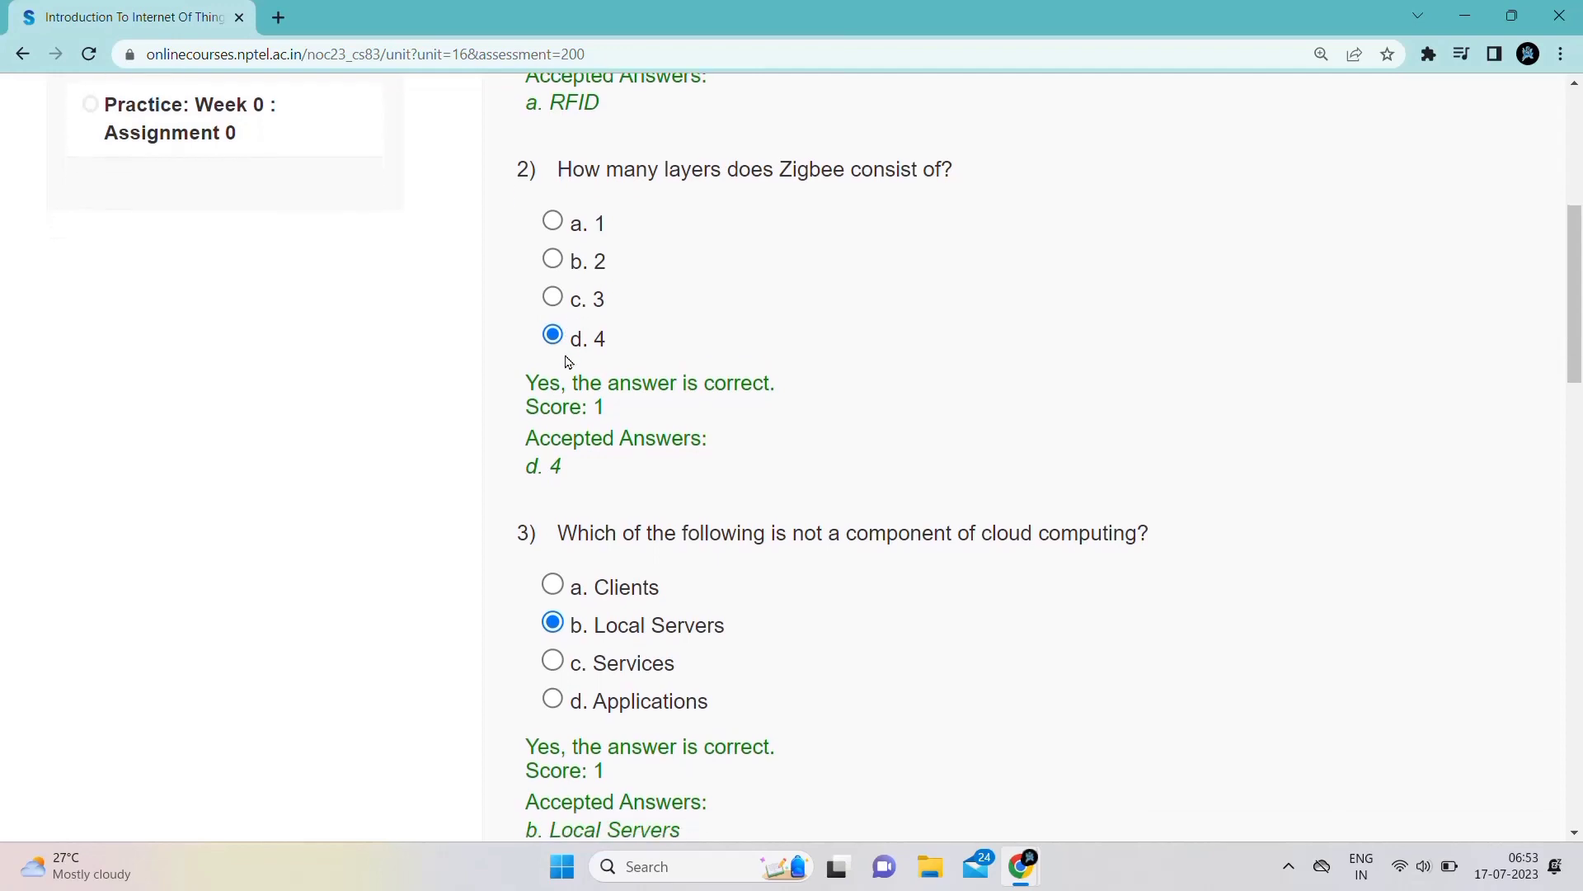
pyautogui.scroll(-3)
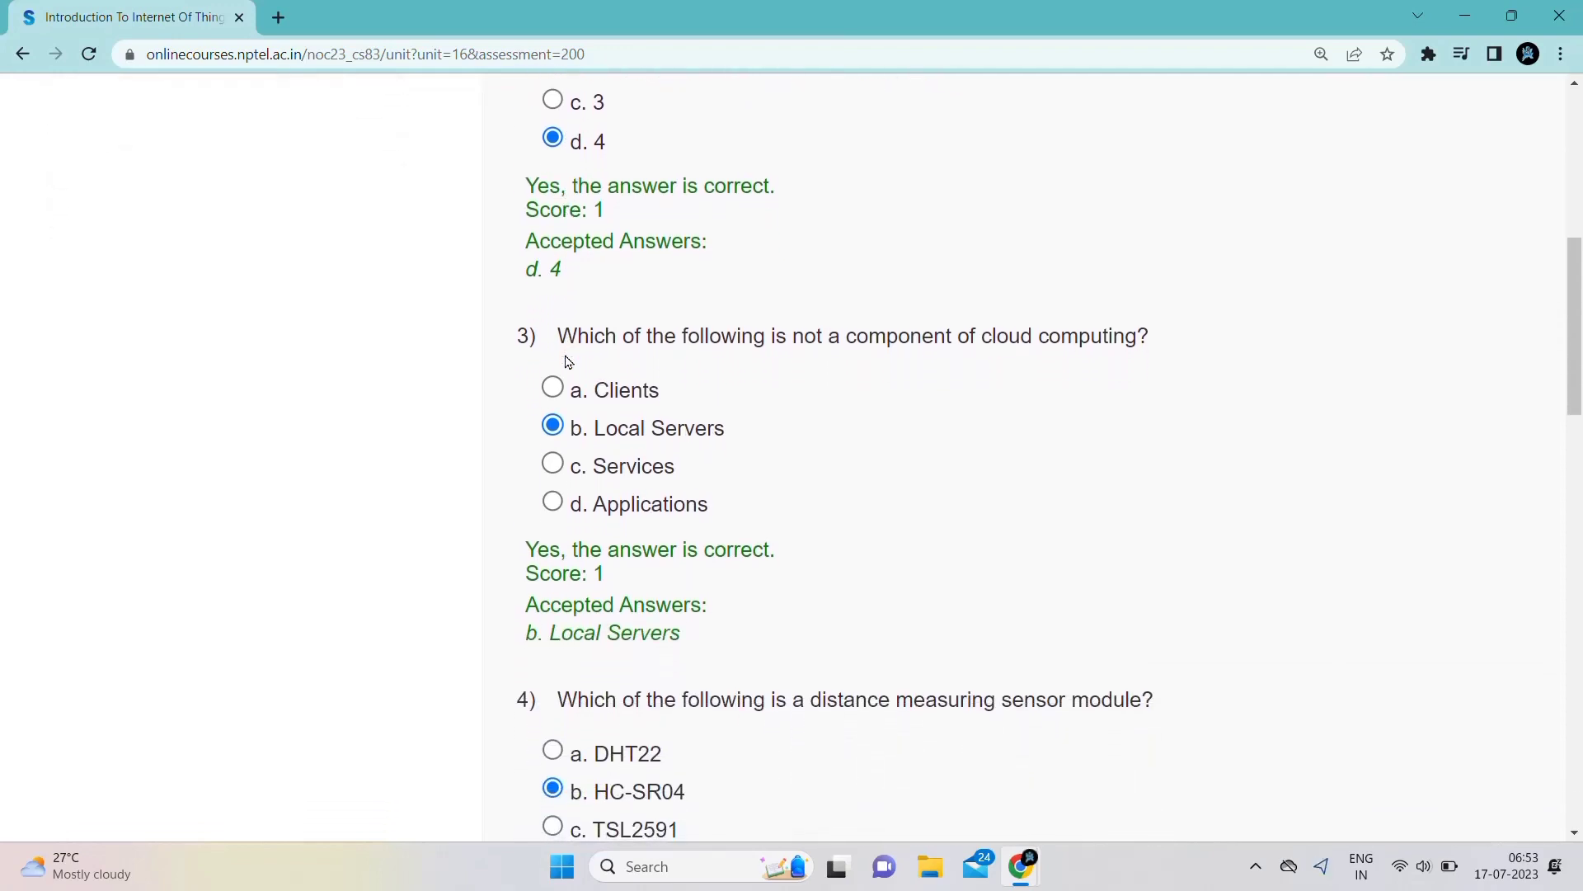
pyautogui.scroll(-3)
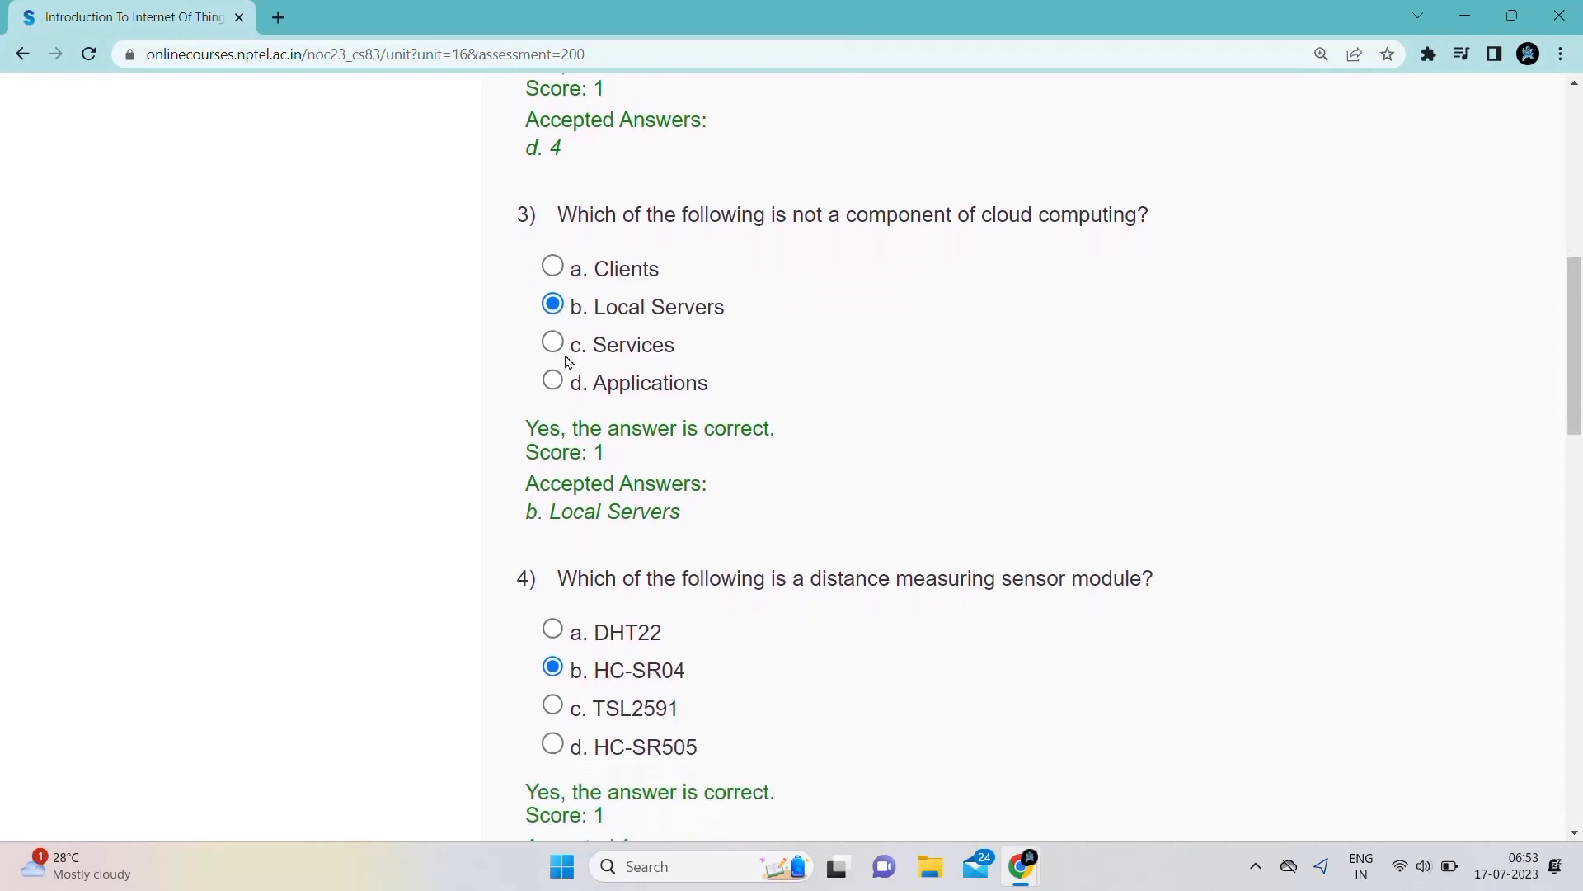
pyautogui.scroll(-3)
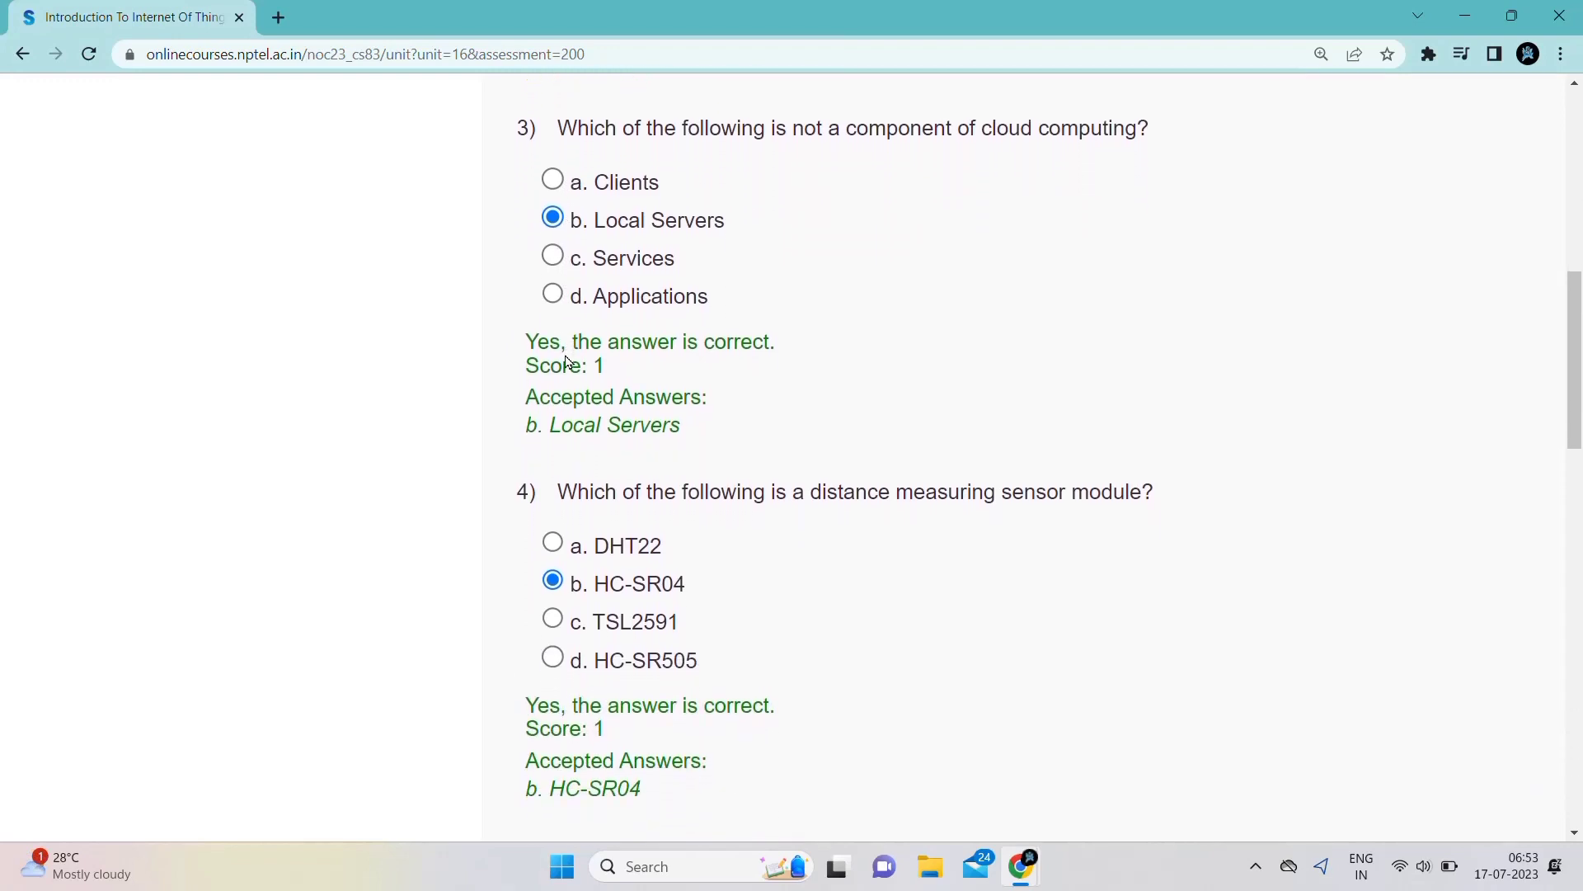
pyautogui.scroll(-3)
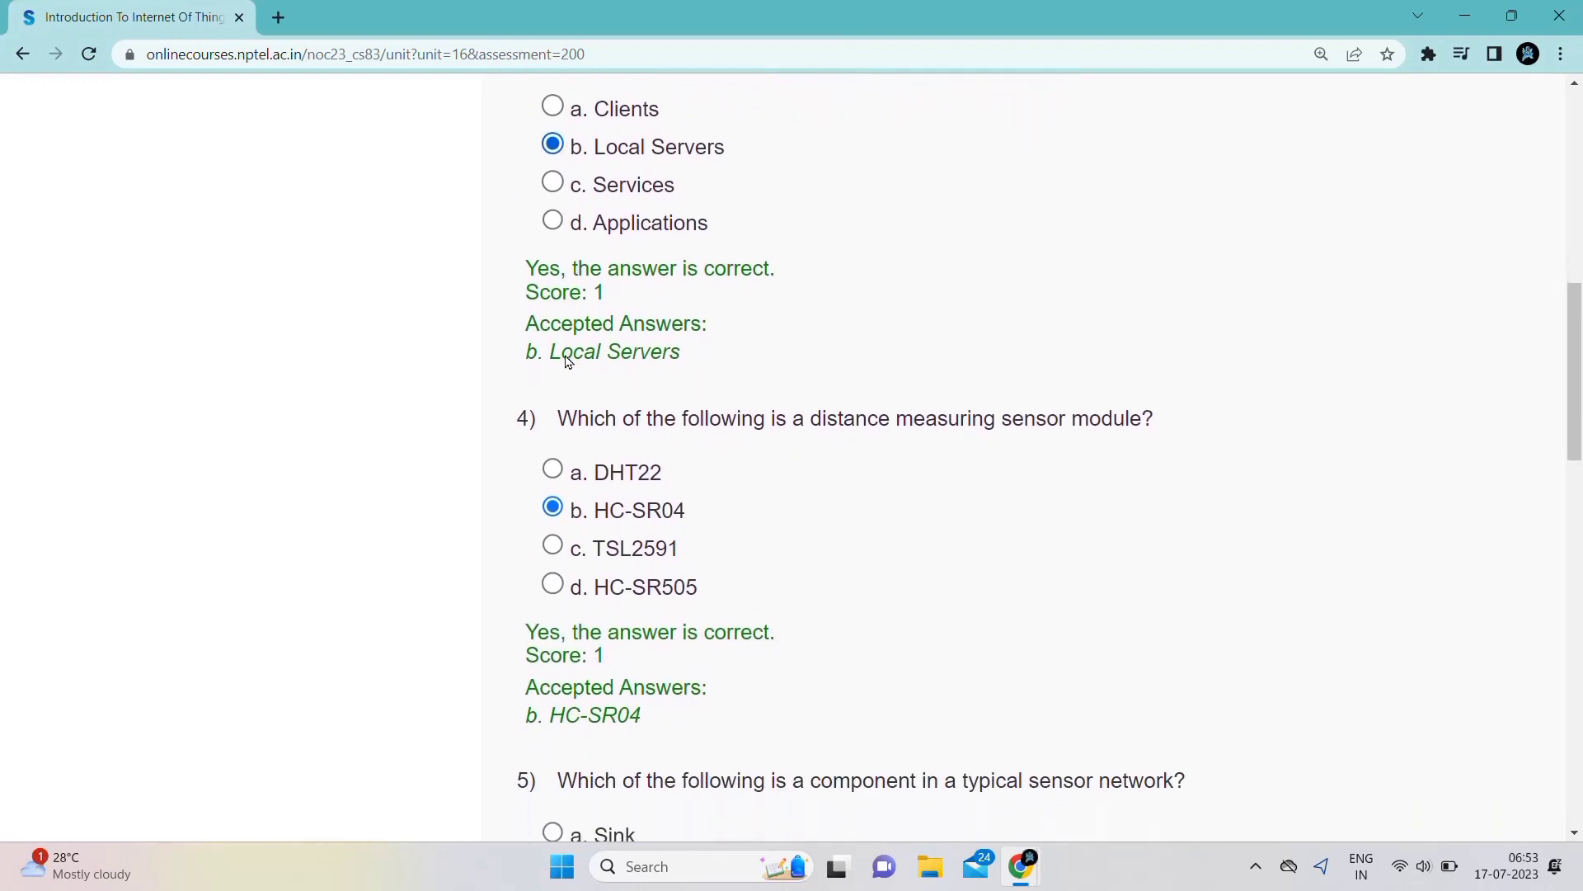
pyautogui.scroll(3)
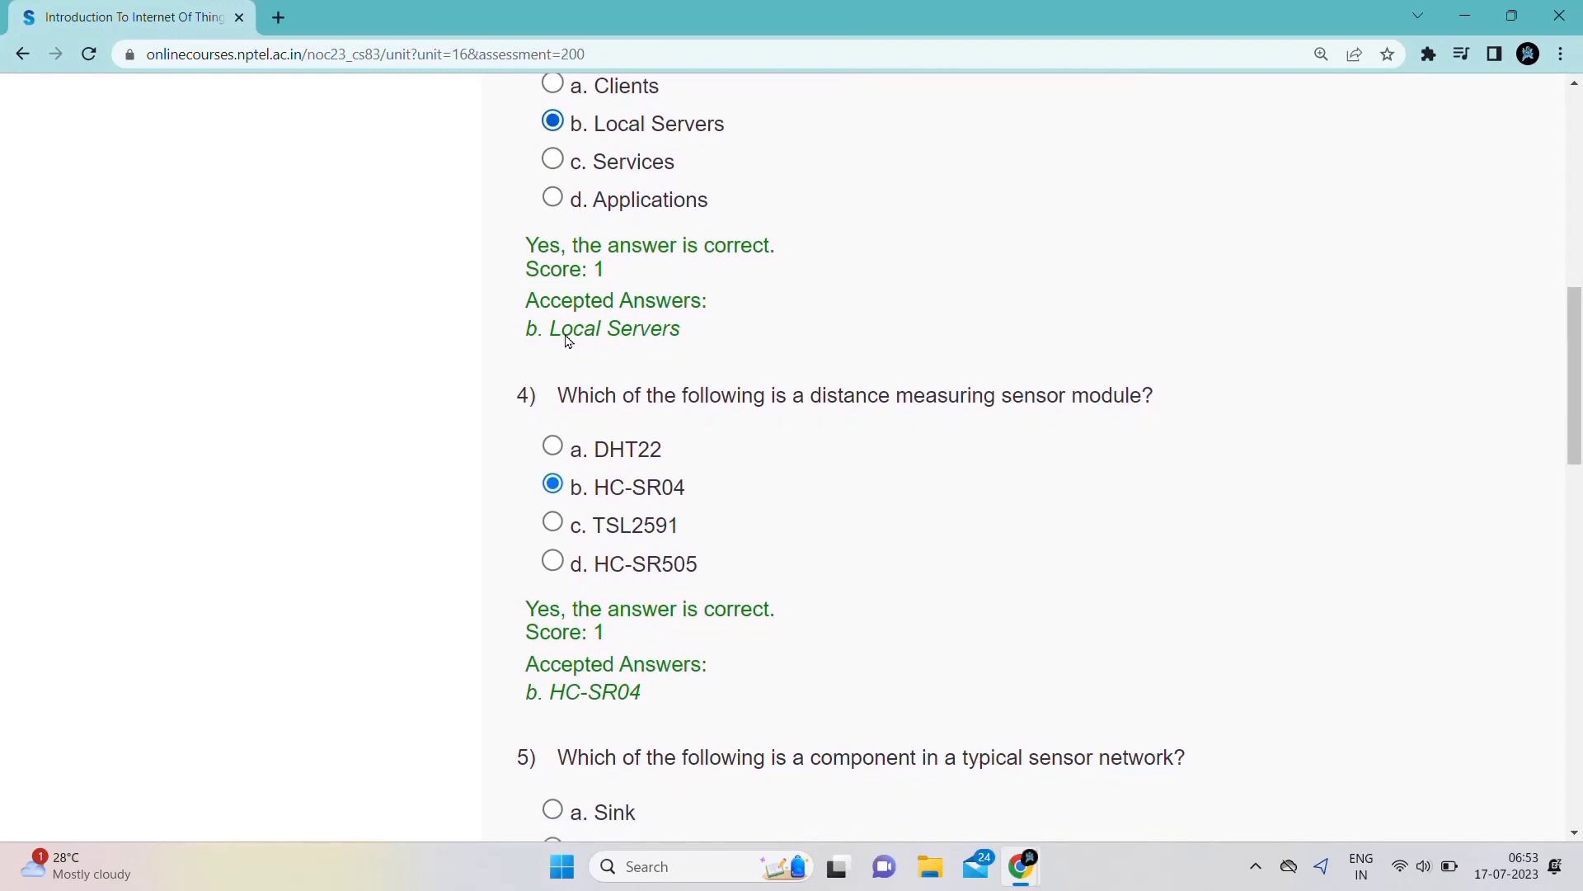
pyautogui.scroll(-3)
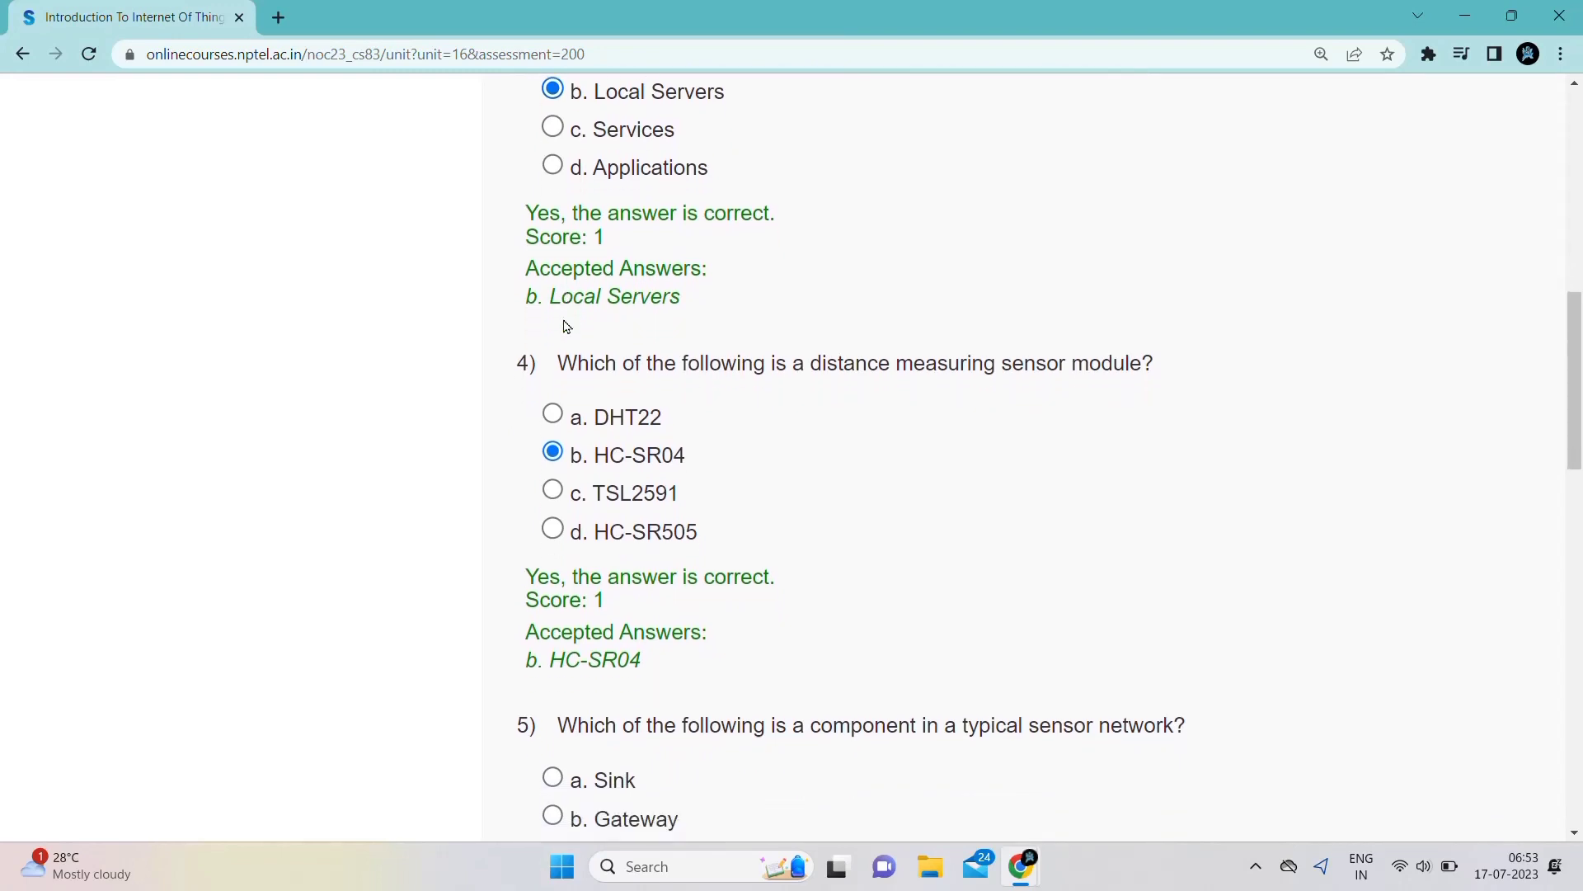
pyautogui.scroll(-3)
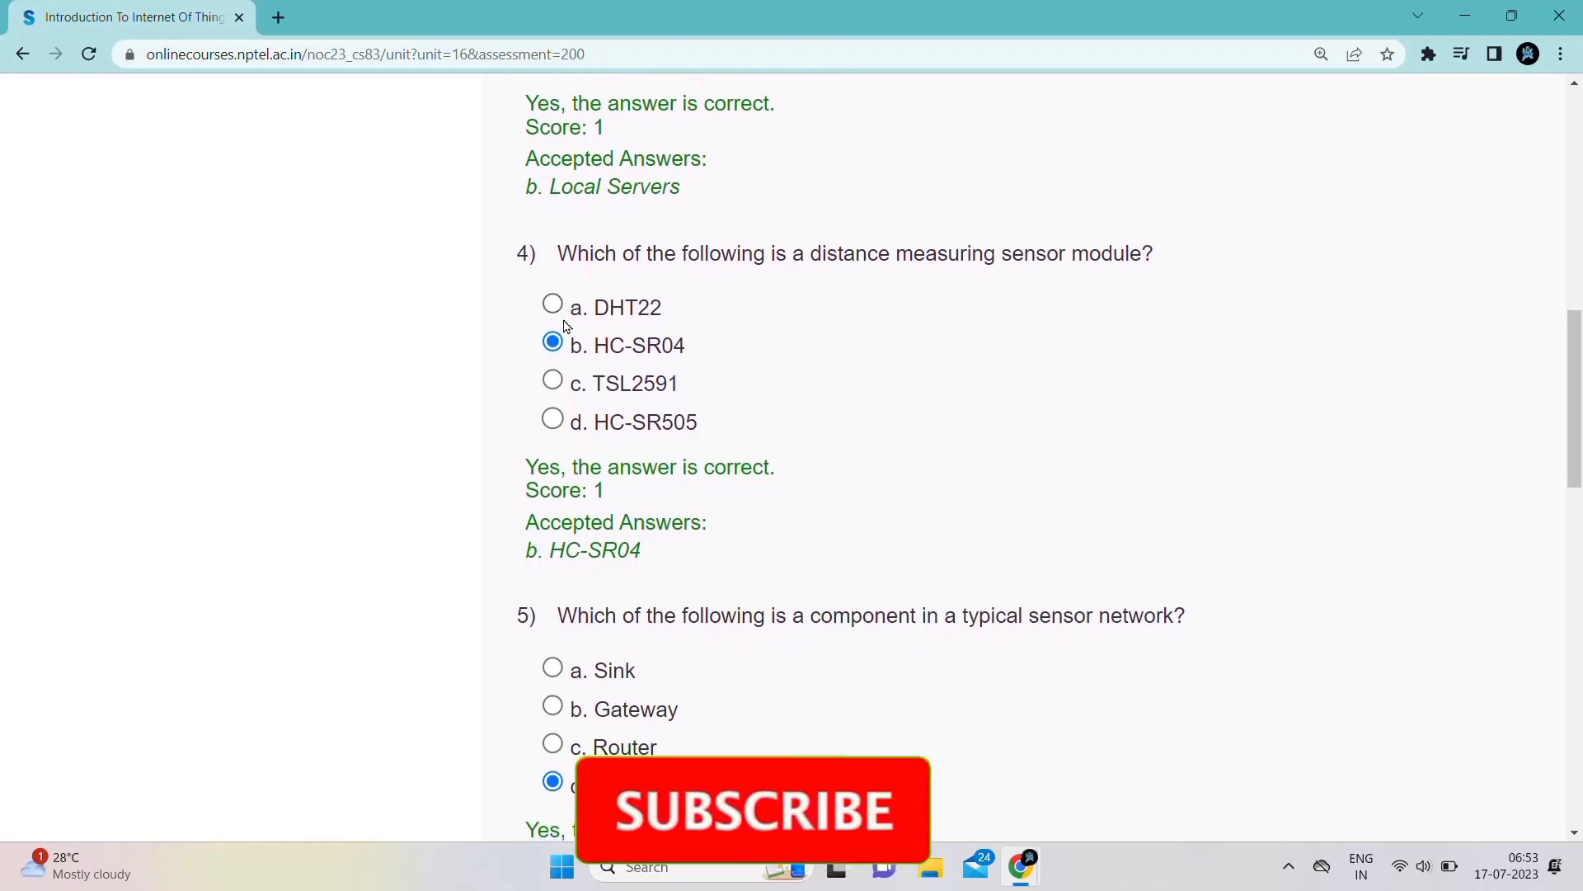
pyautogui.scroll(-3)
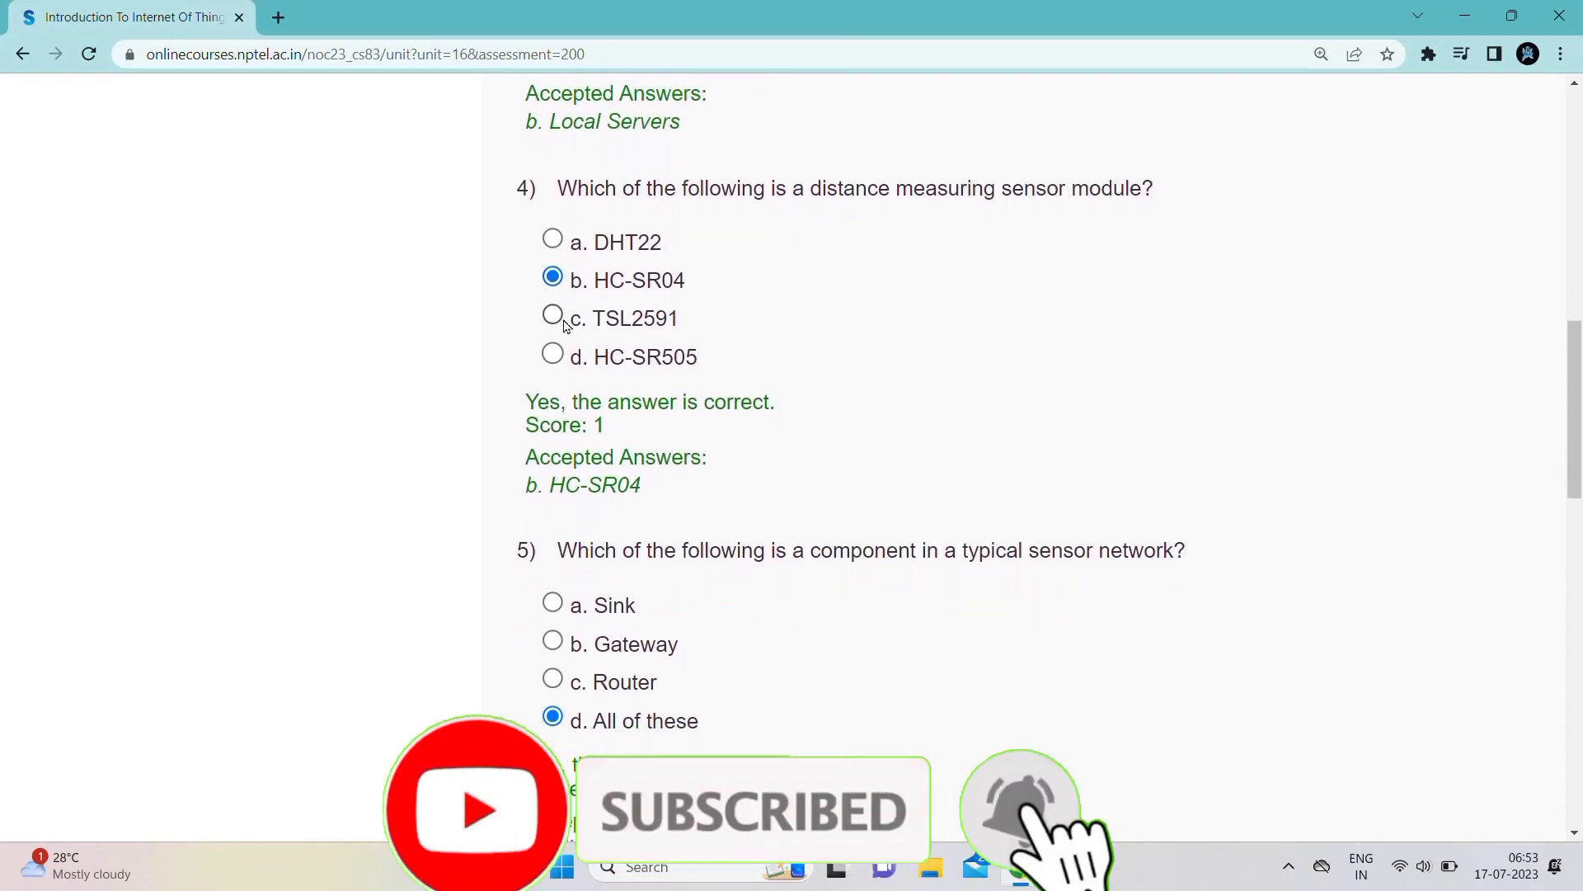
pyautogui.scroll(-3)
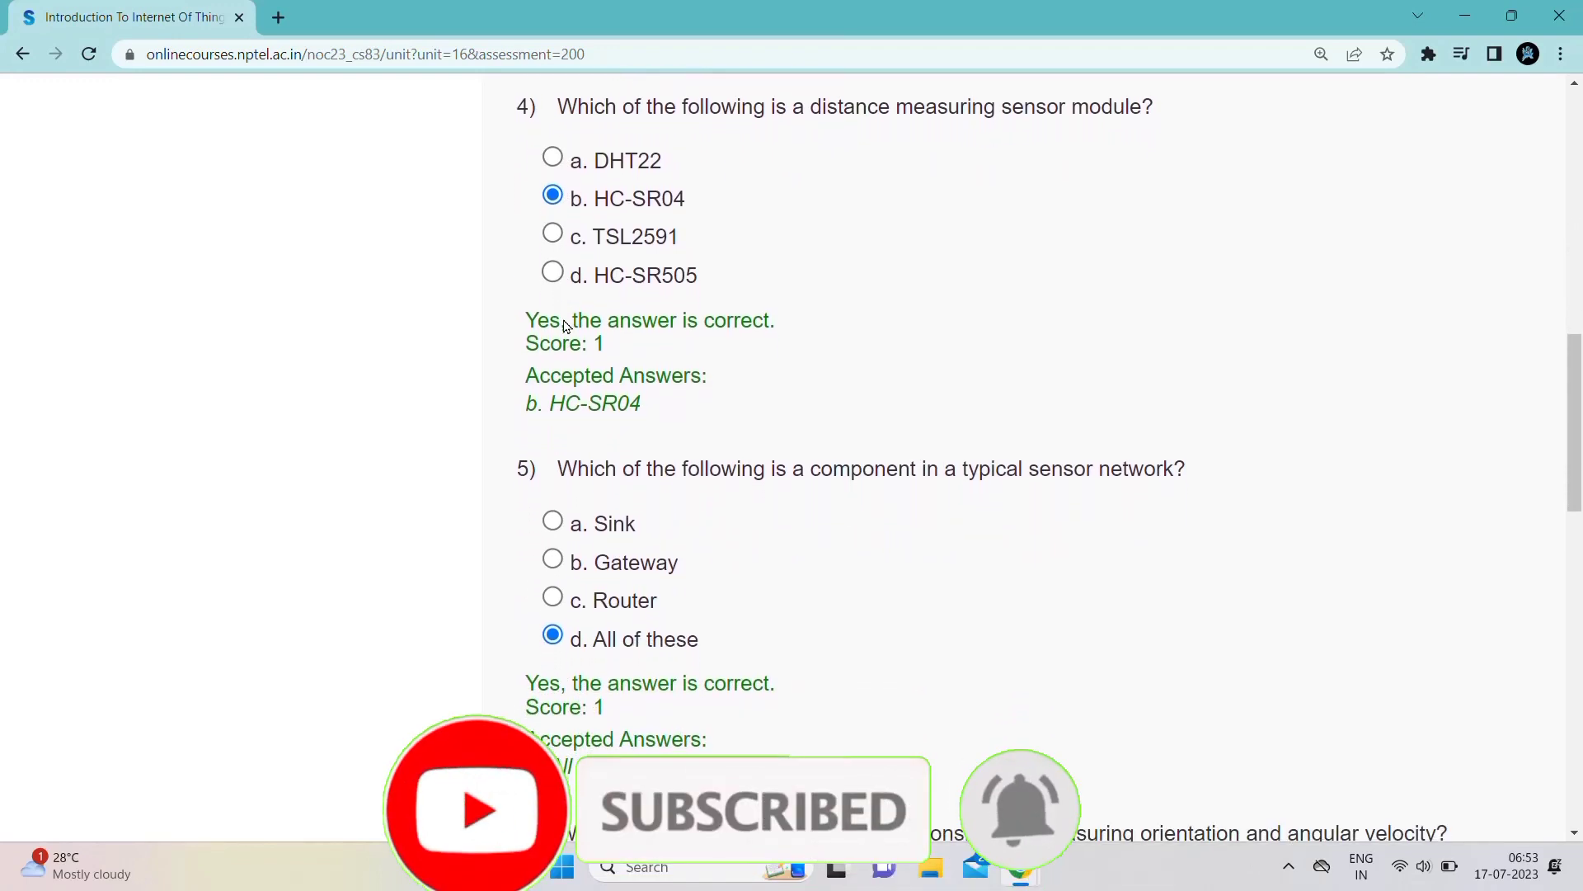
pyautogui.scroll(-3)
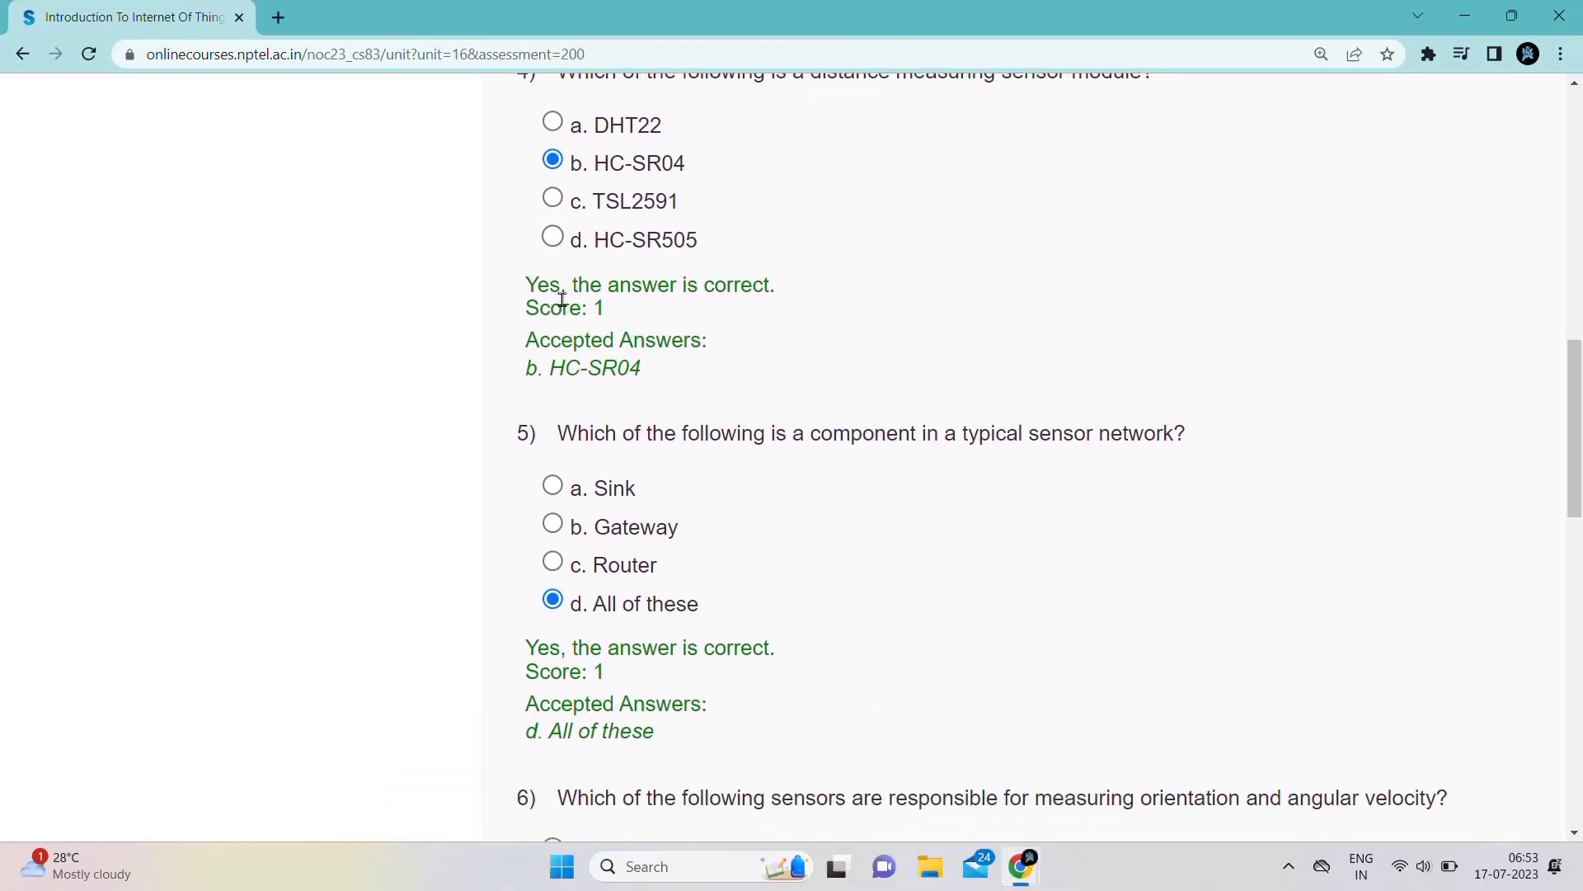
pyautogui.scroll(-3)
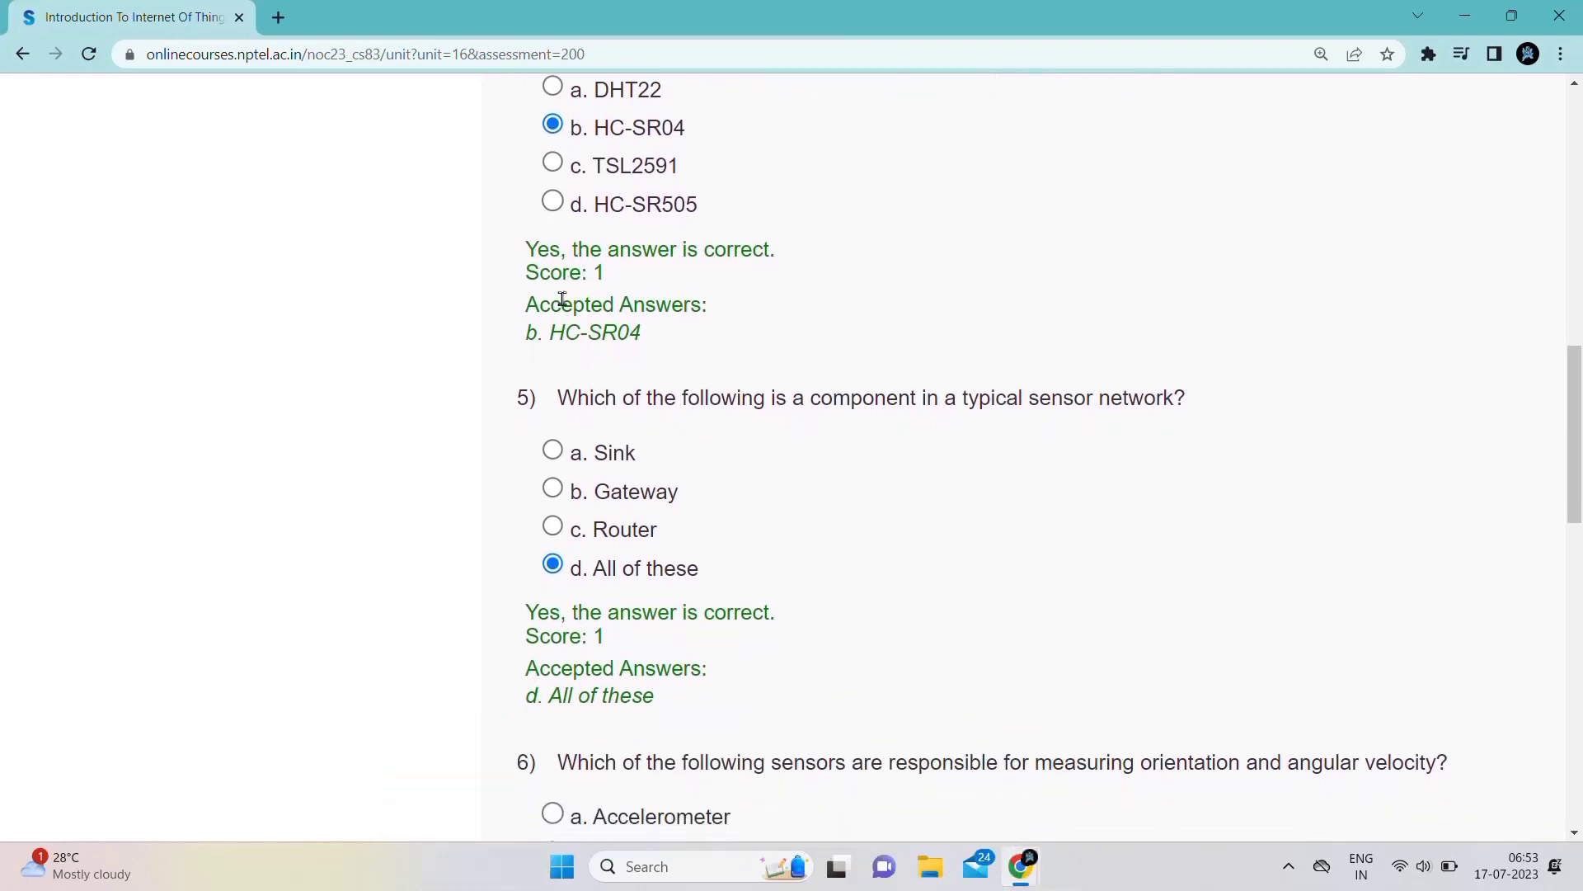
pyautogui.scroll(-3)
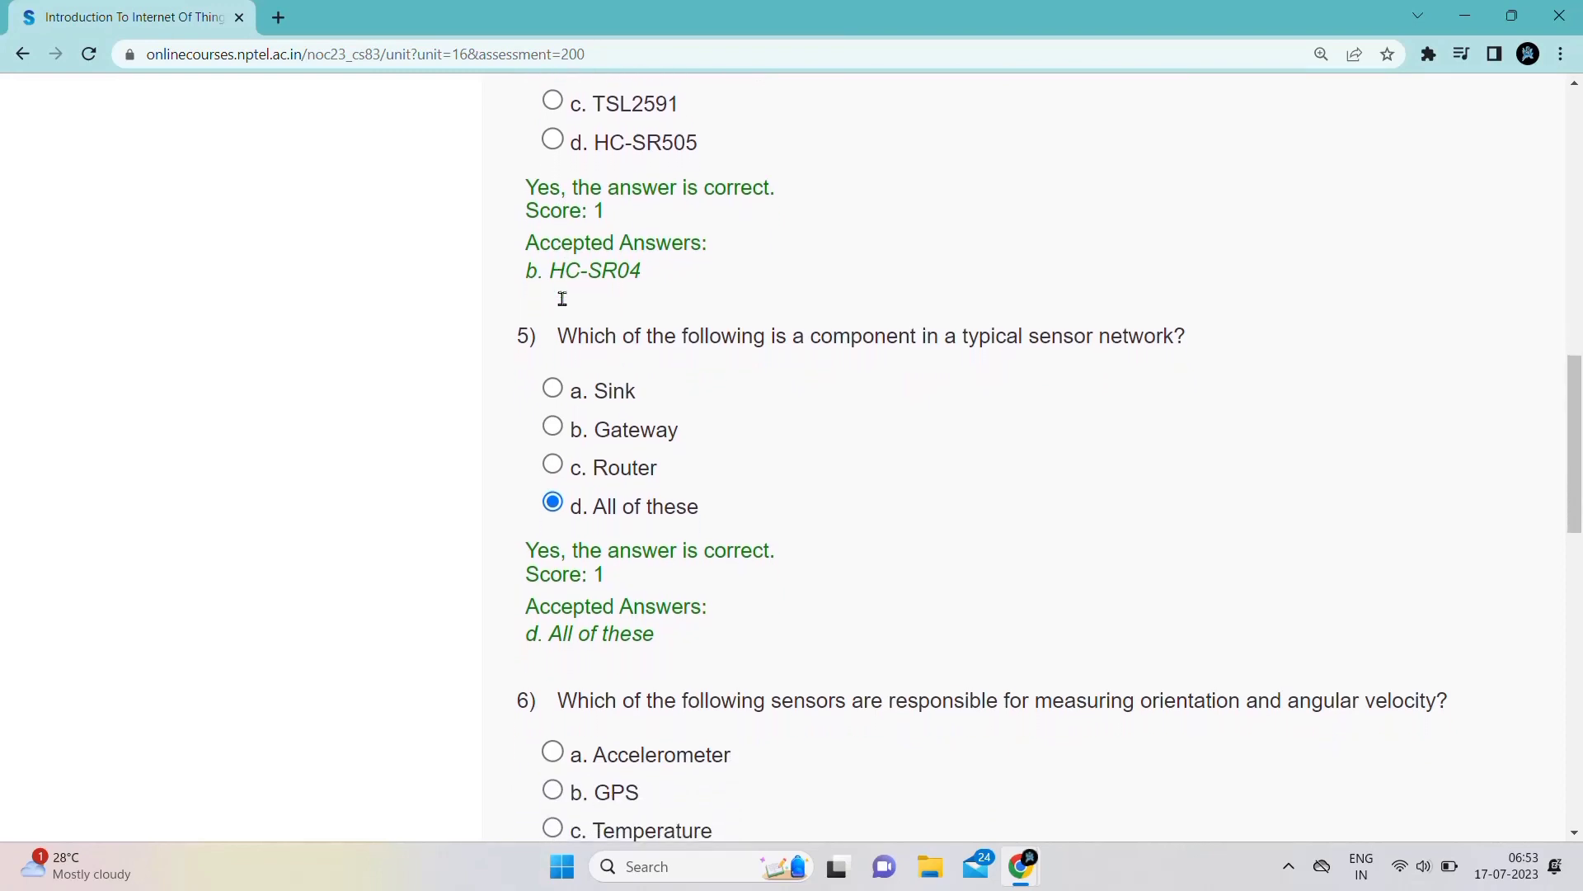
pyautogui.scroll(-3)
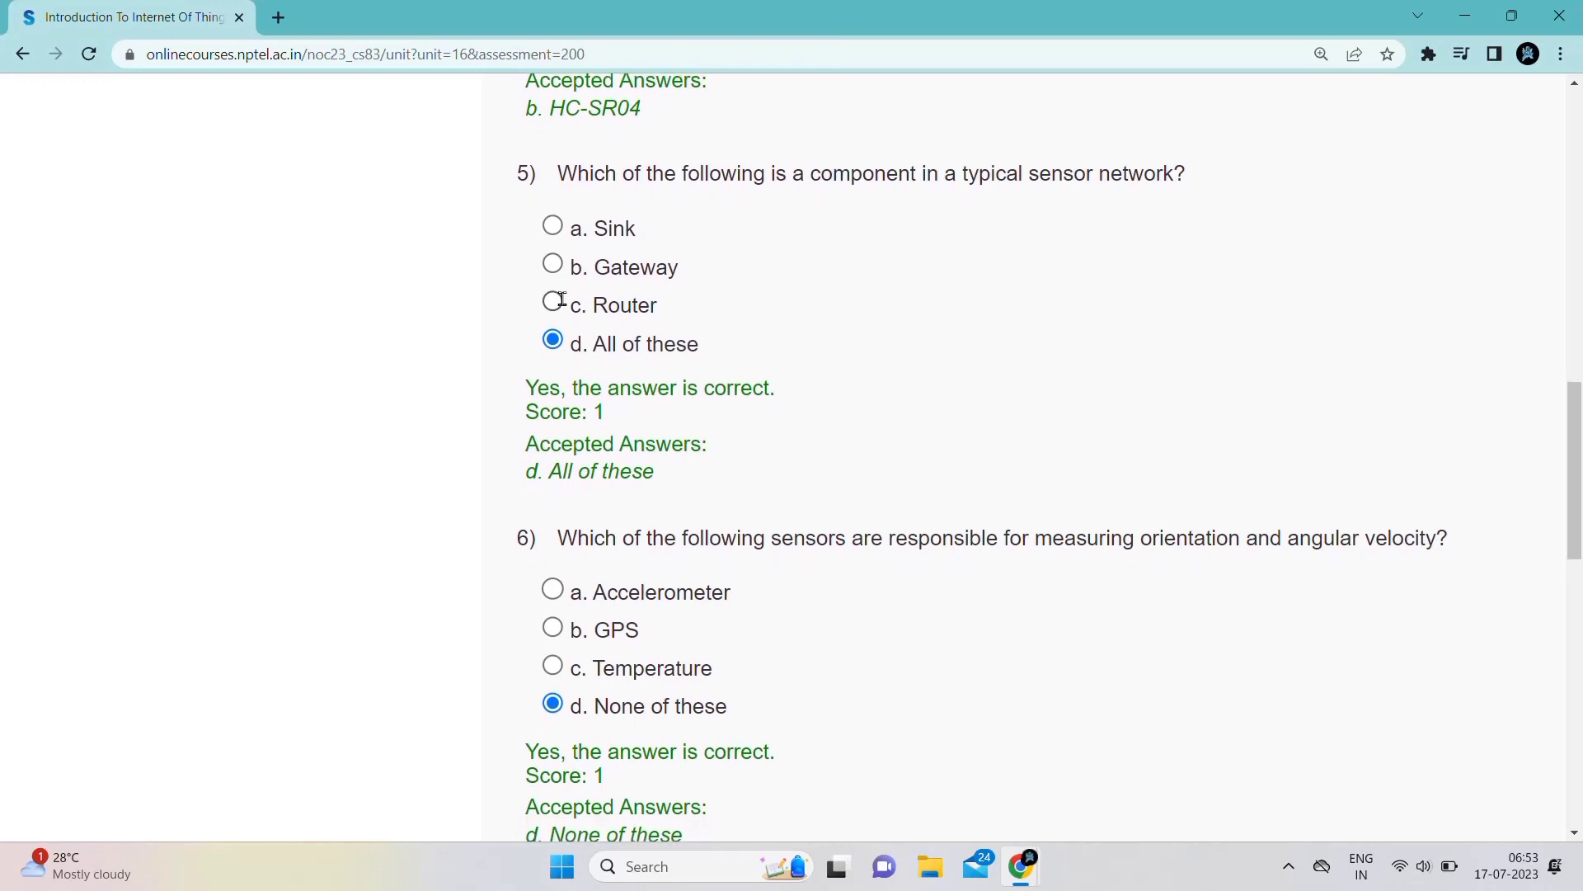
pyautogui.scroll(3)
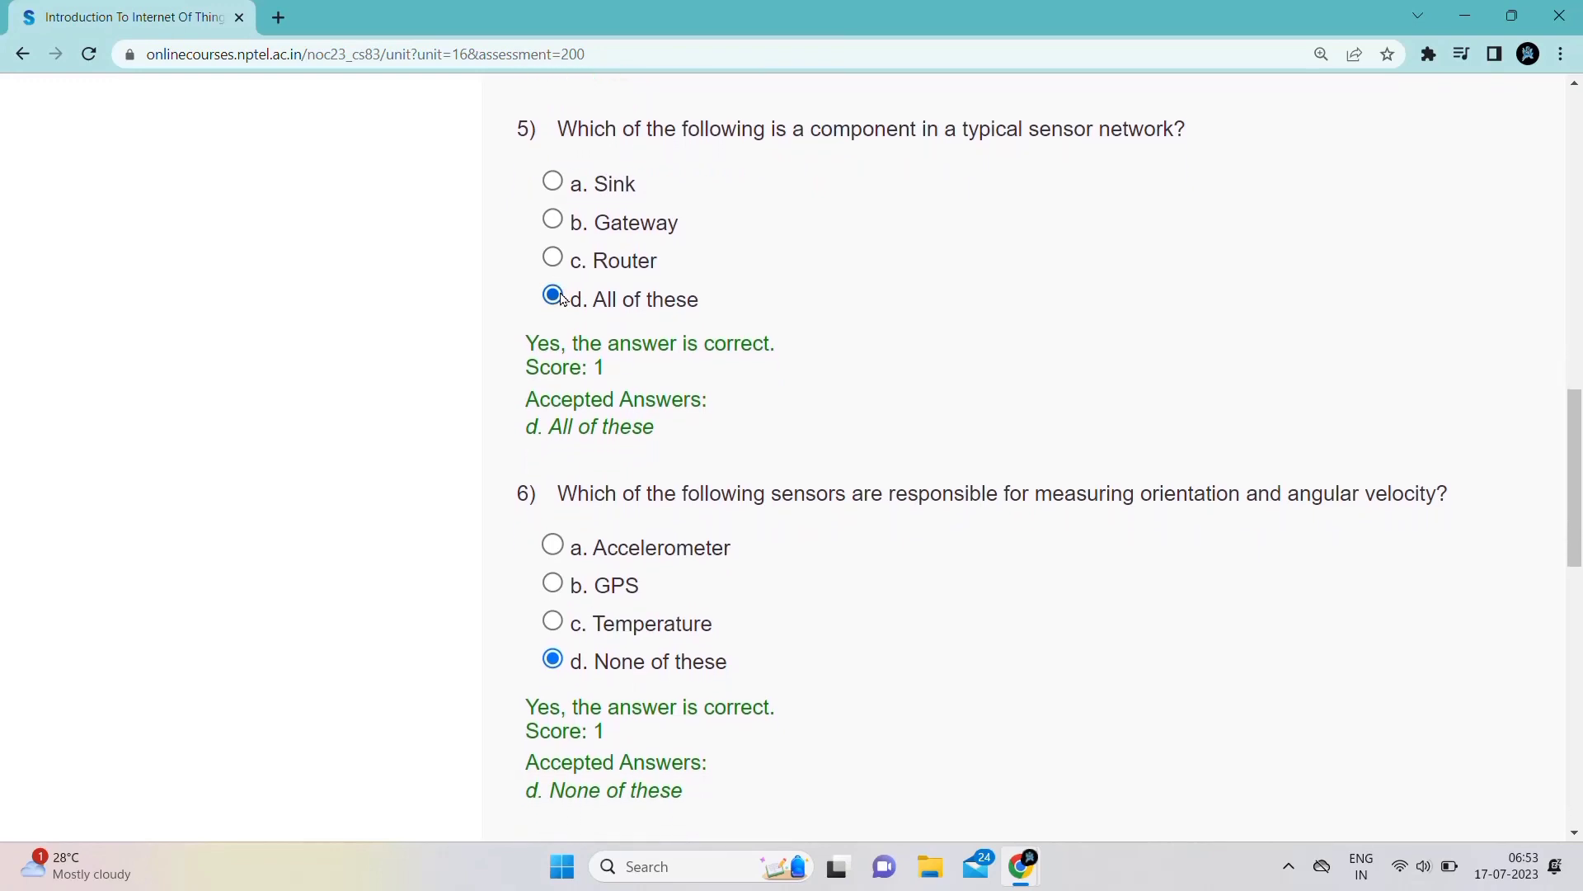
pyautogui.moveTo(591, 295)
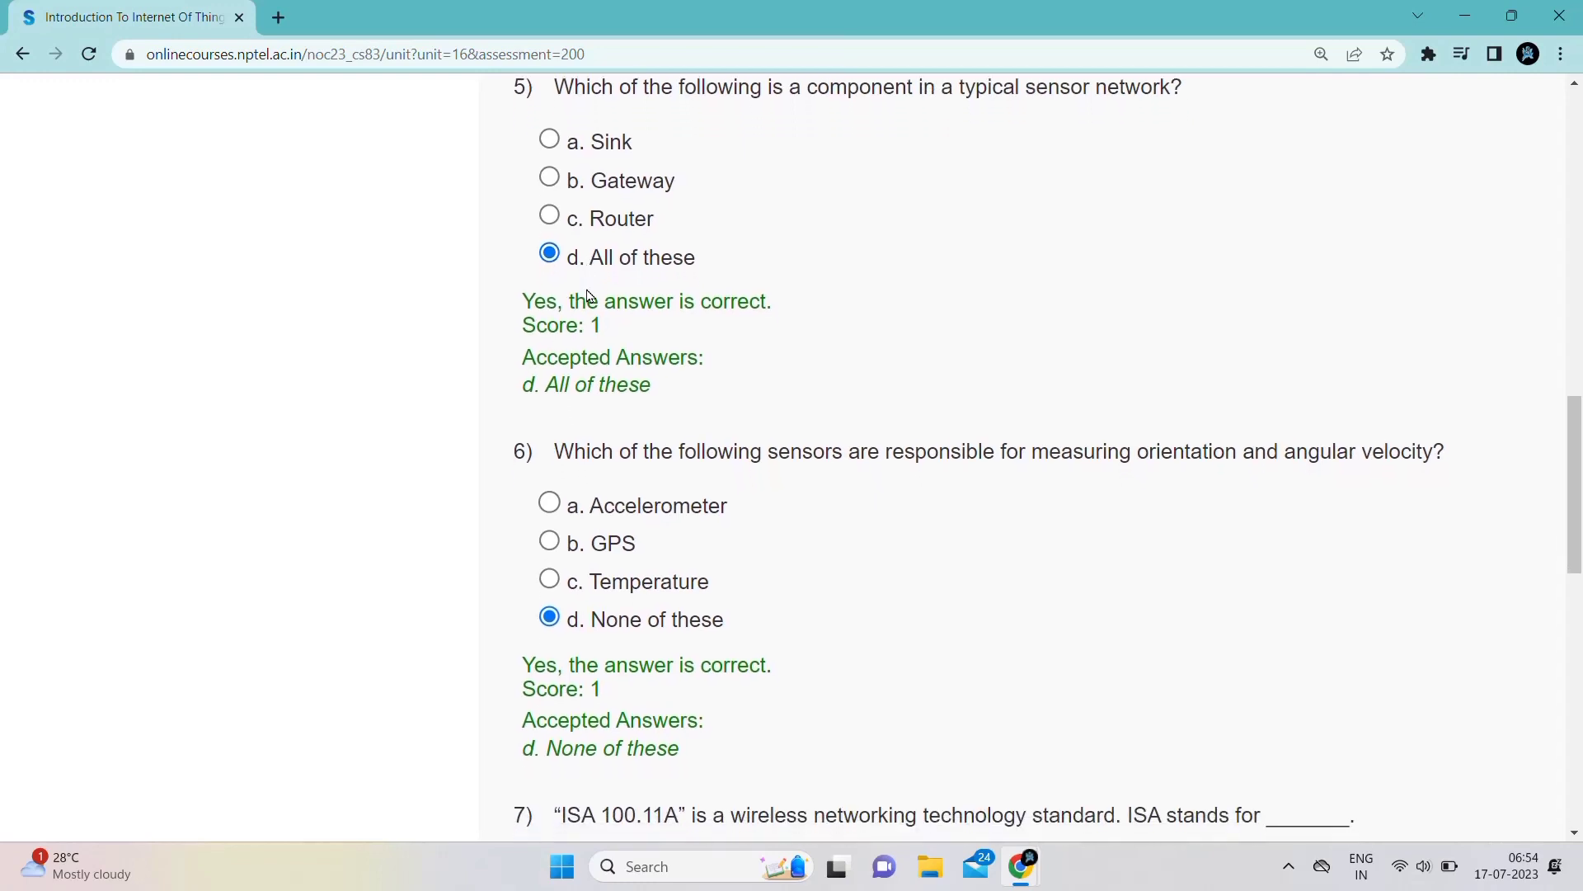
pyautogui.scroll(-3)
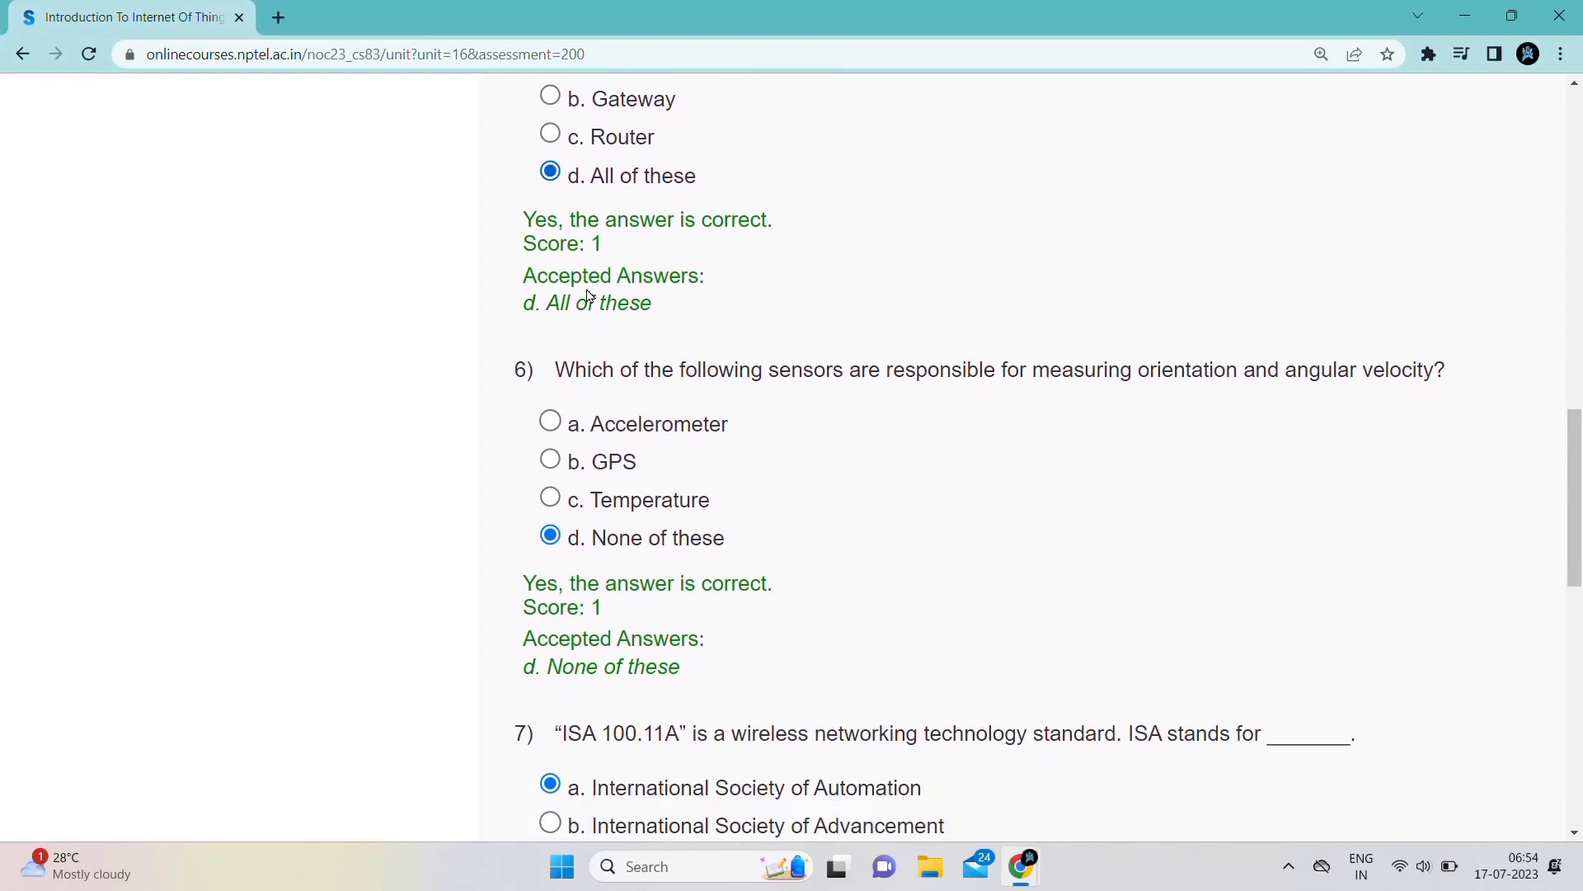
pyautogui.scroll(-3)
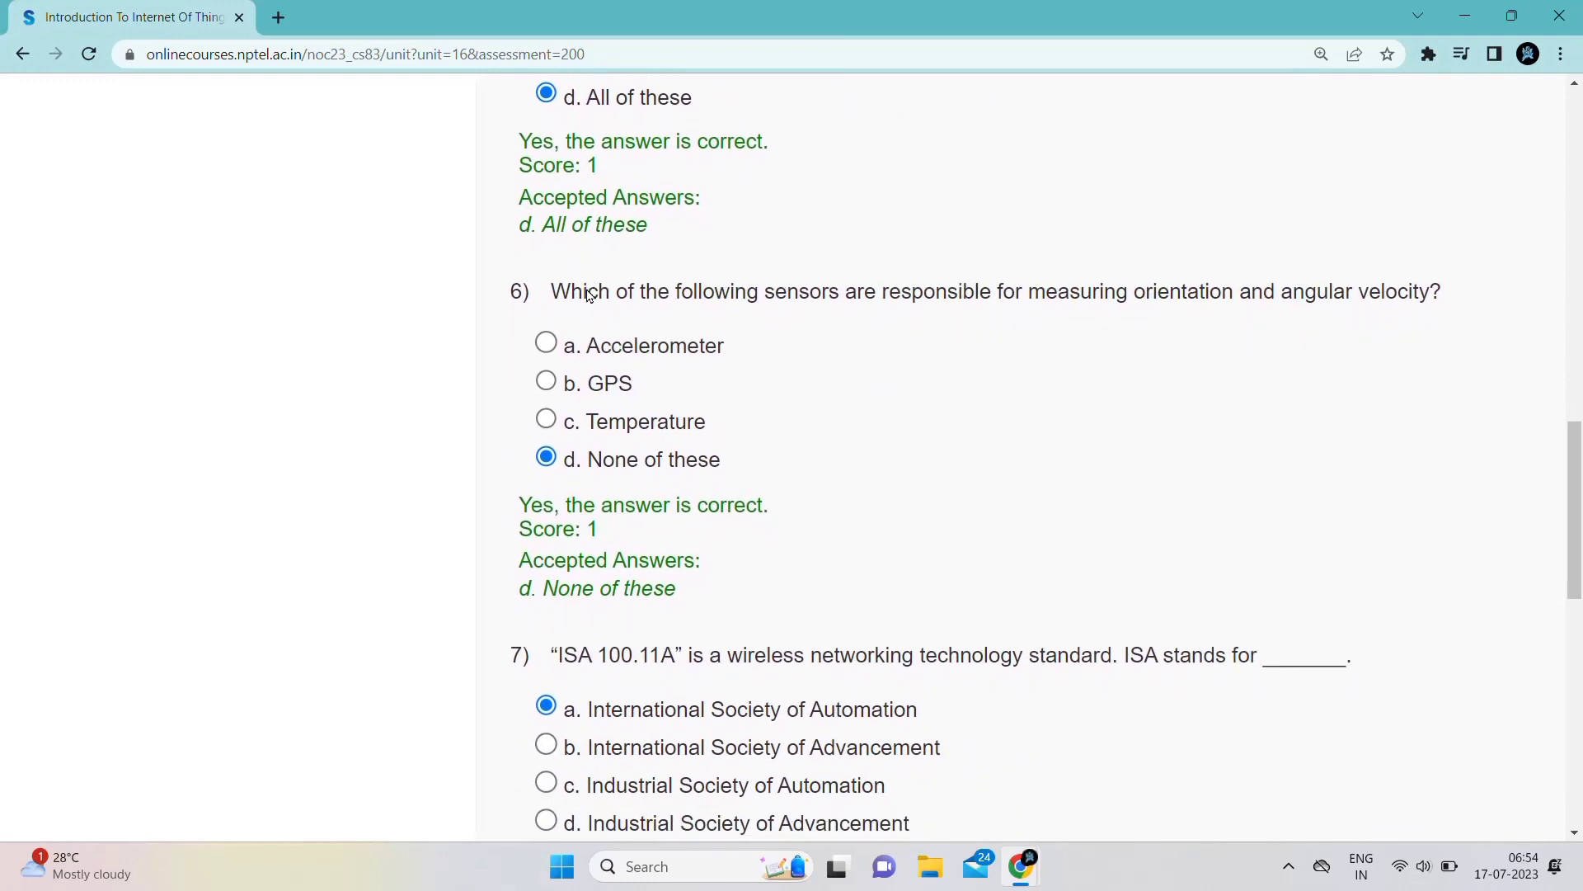
pyautogui.scroll(-3)
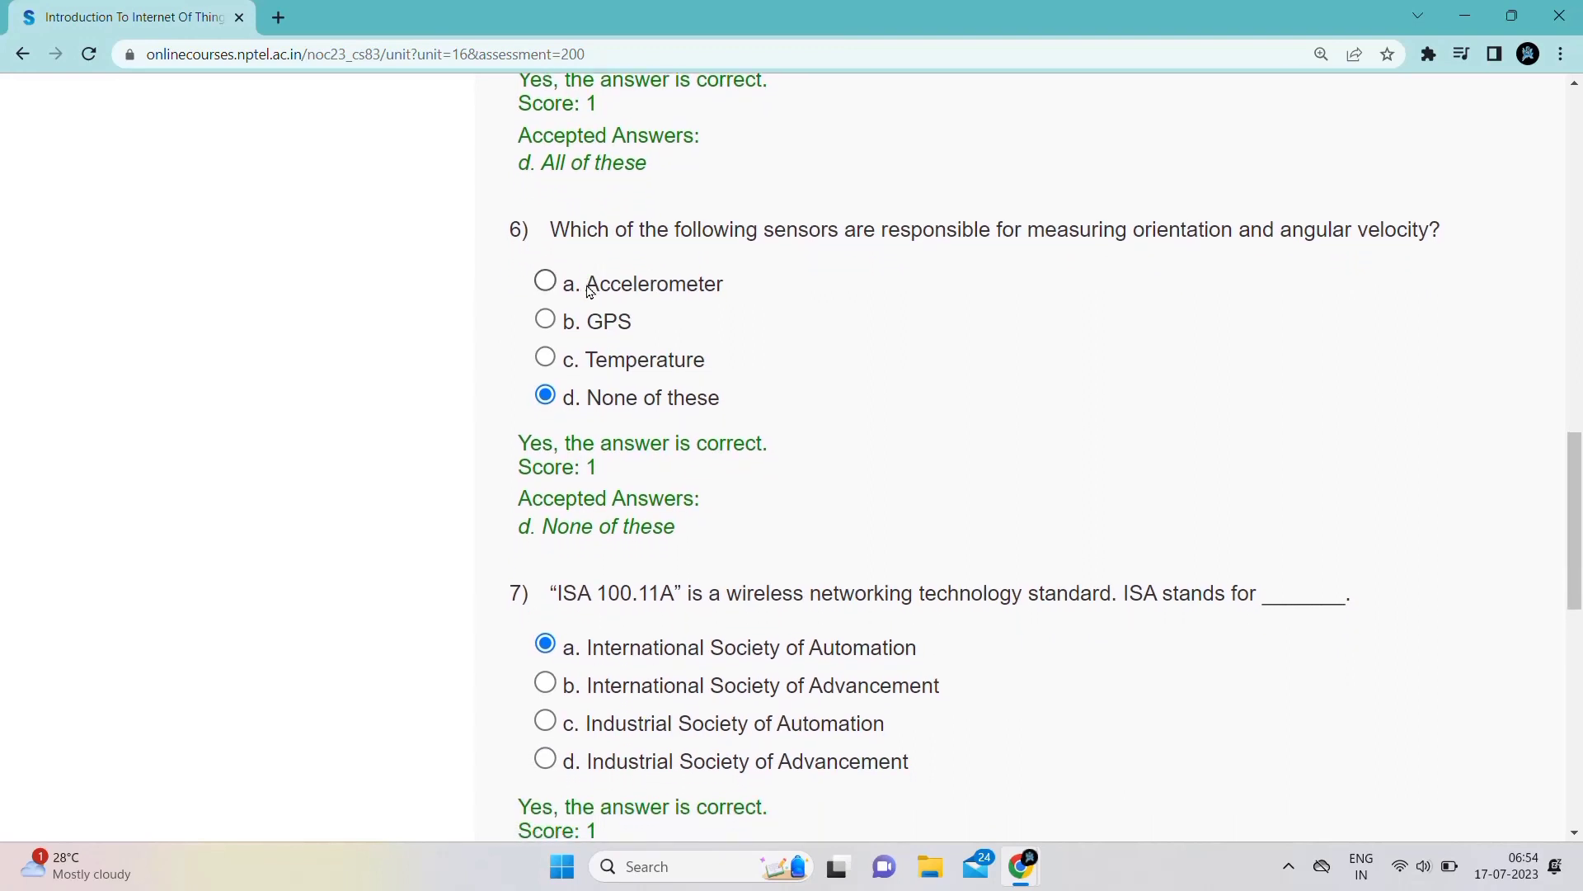
pyautogui.scroll(-3)
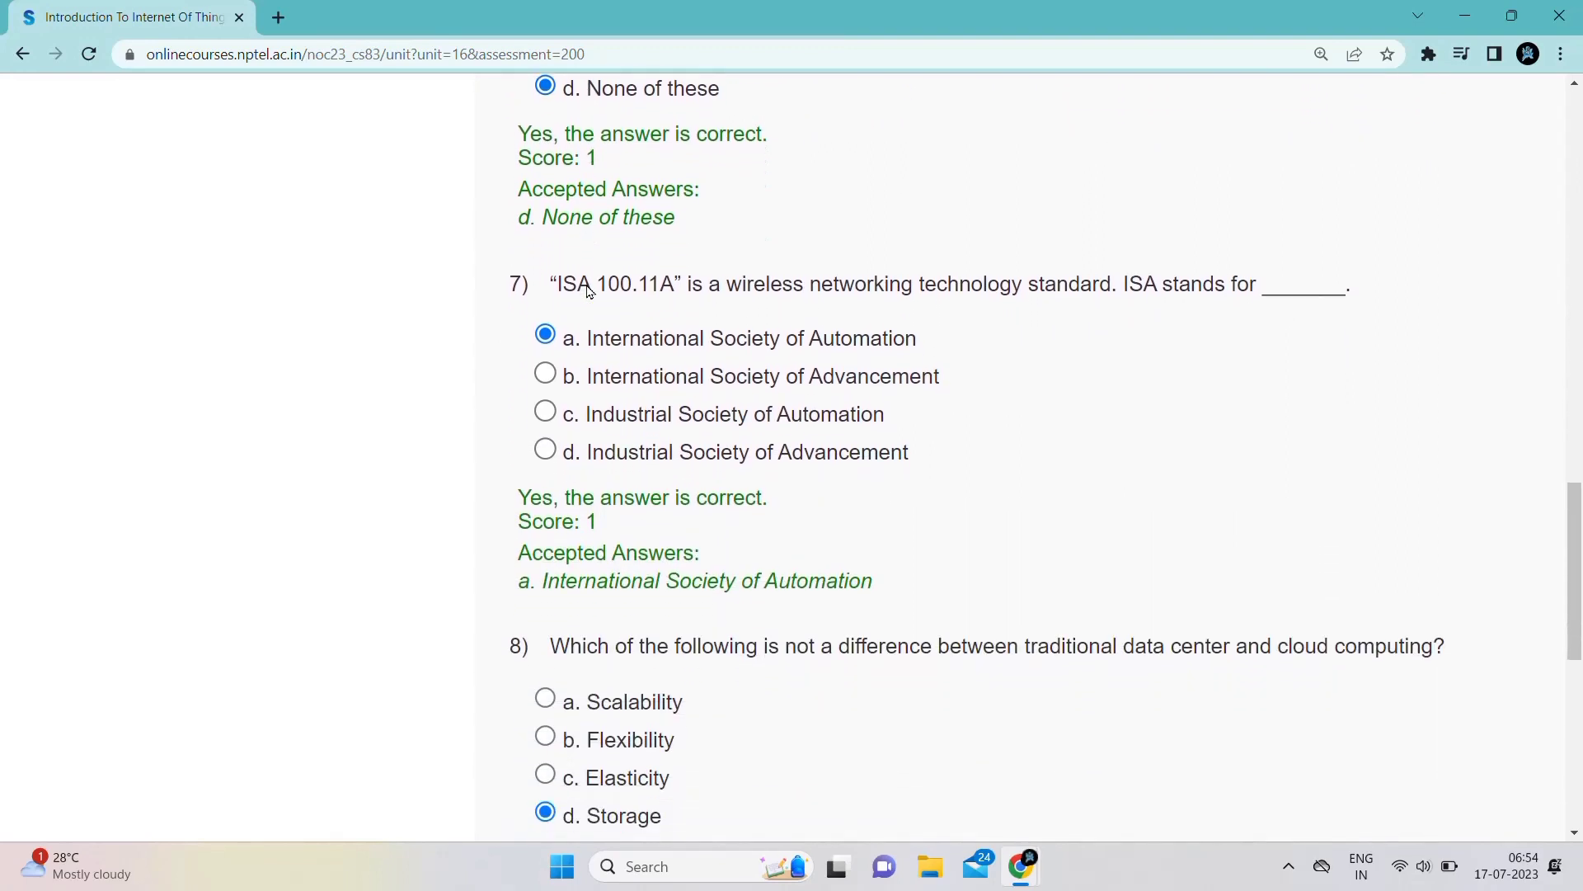
pyautogui.scroll(-3)
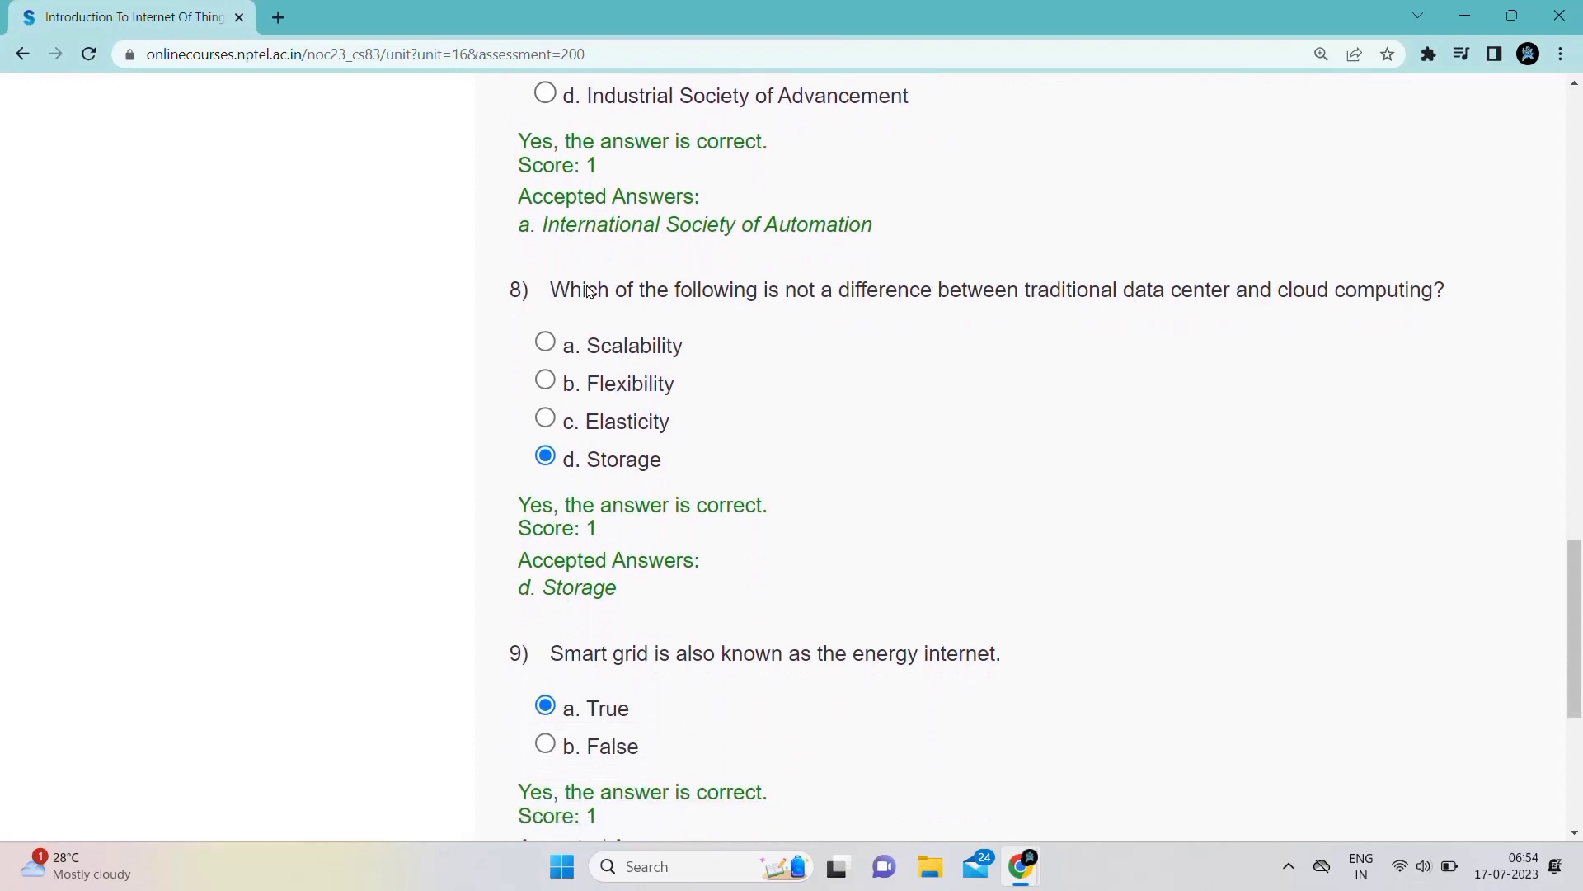
pyautogui.scroll(-3)
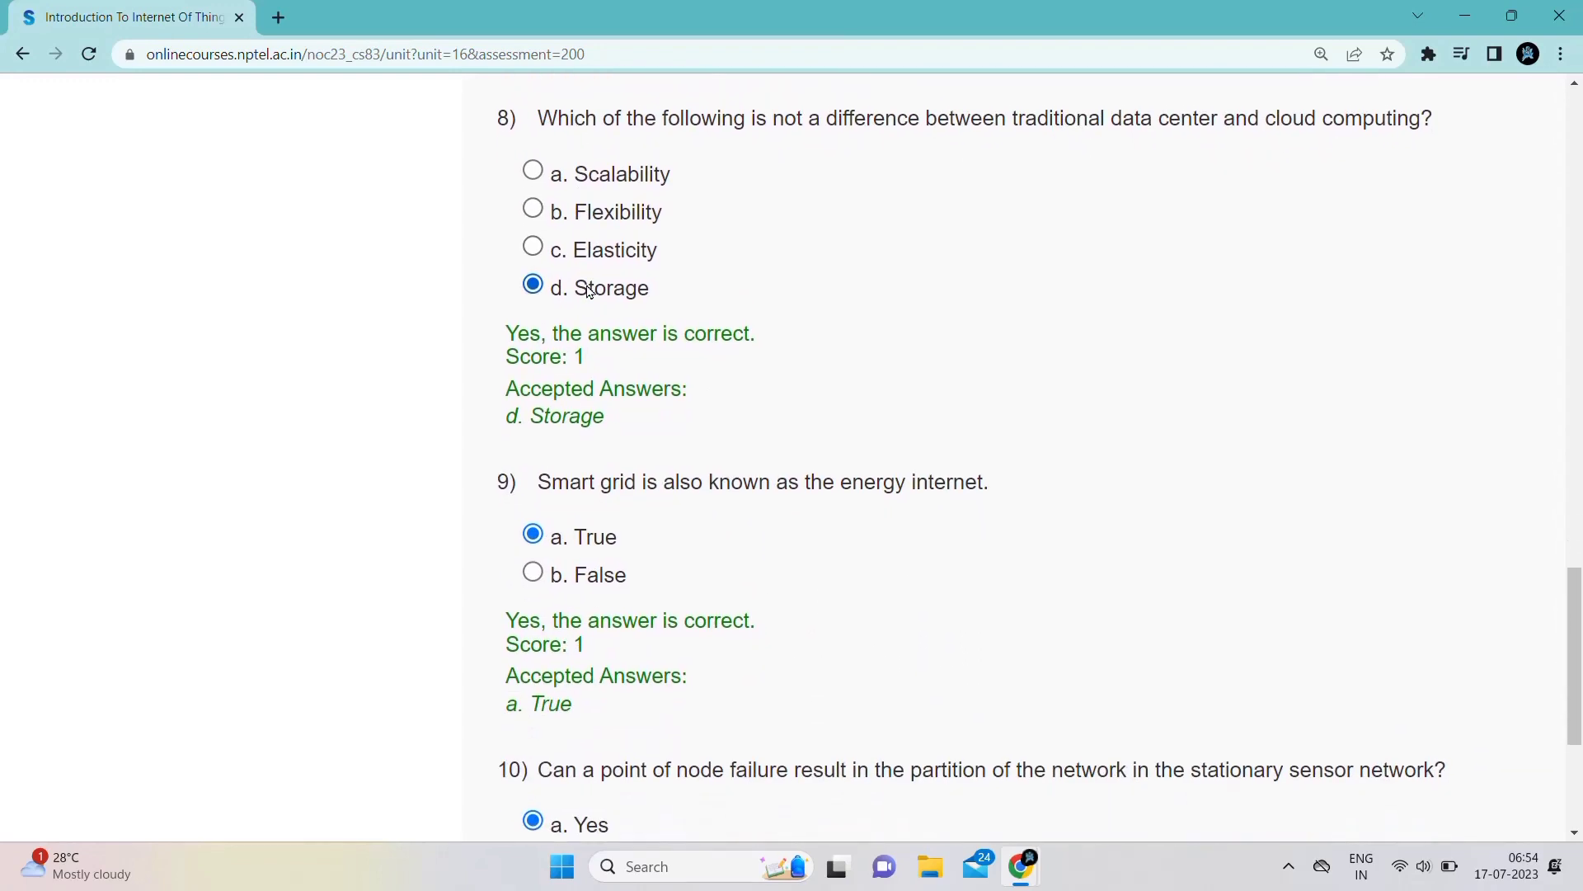
pyautogui.scroll(-3)
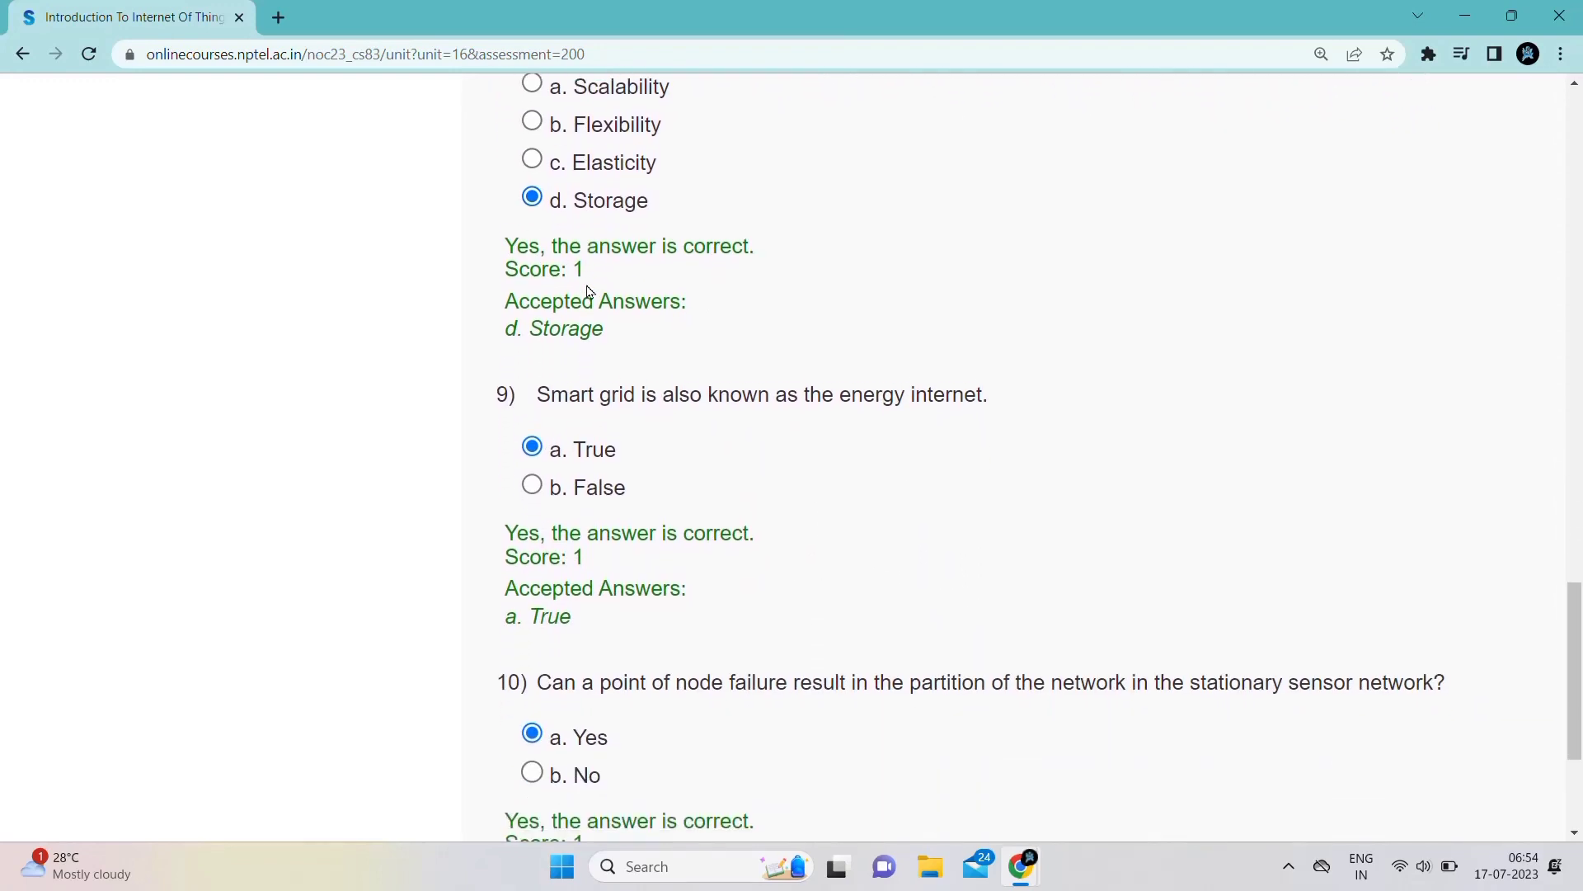
pyautogui.scroll(-3)
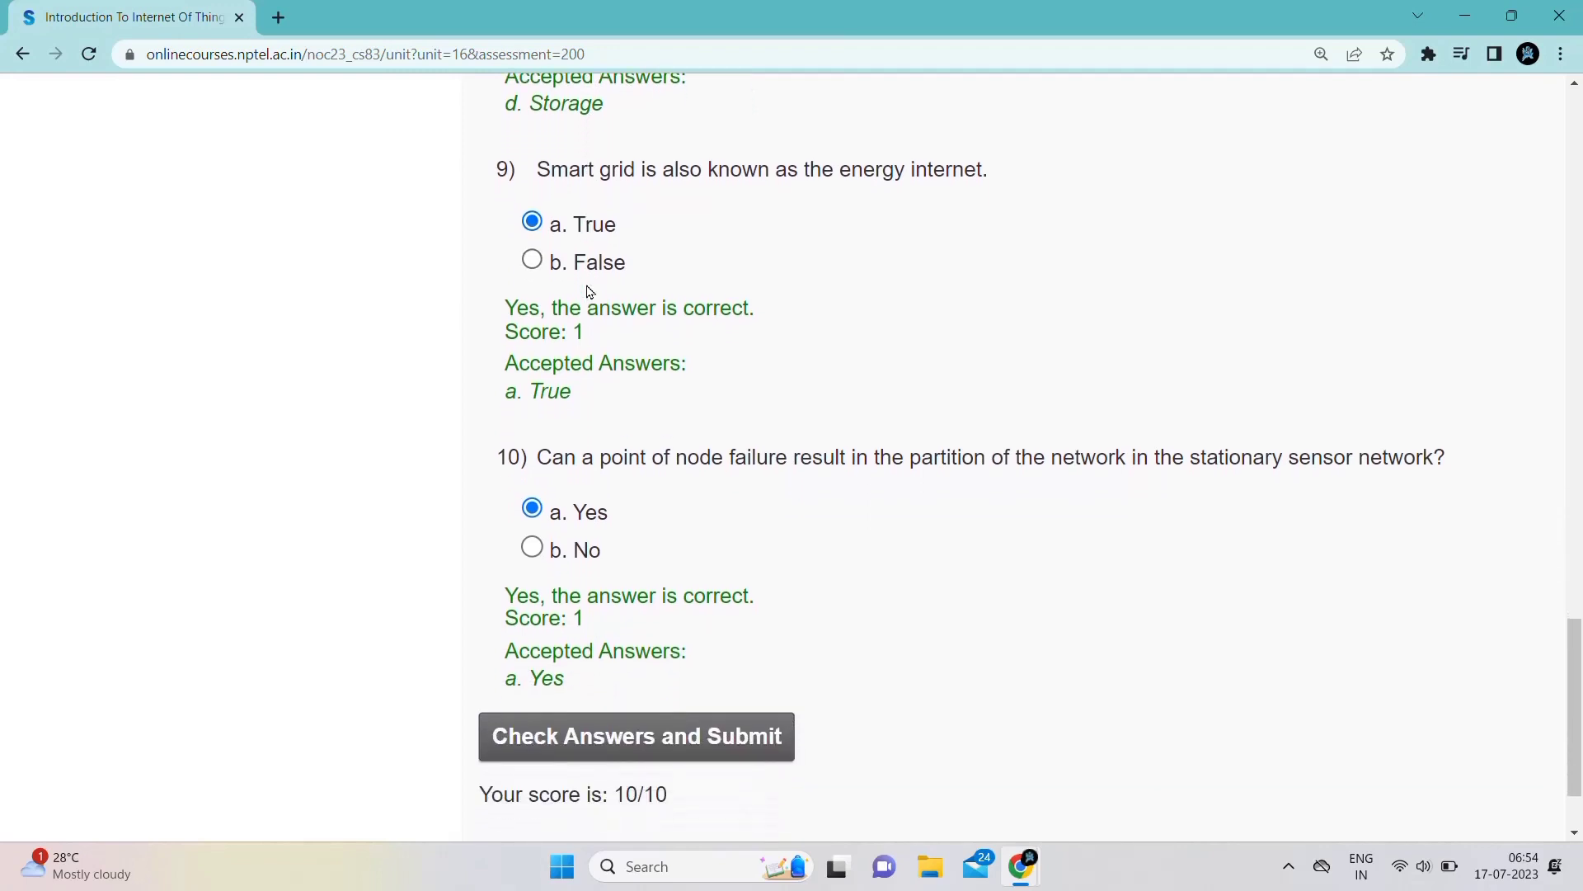
pyautogui.scroll(-3)
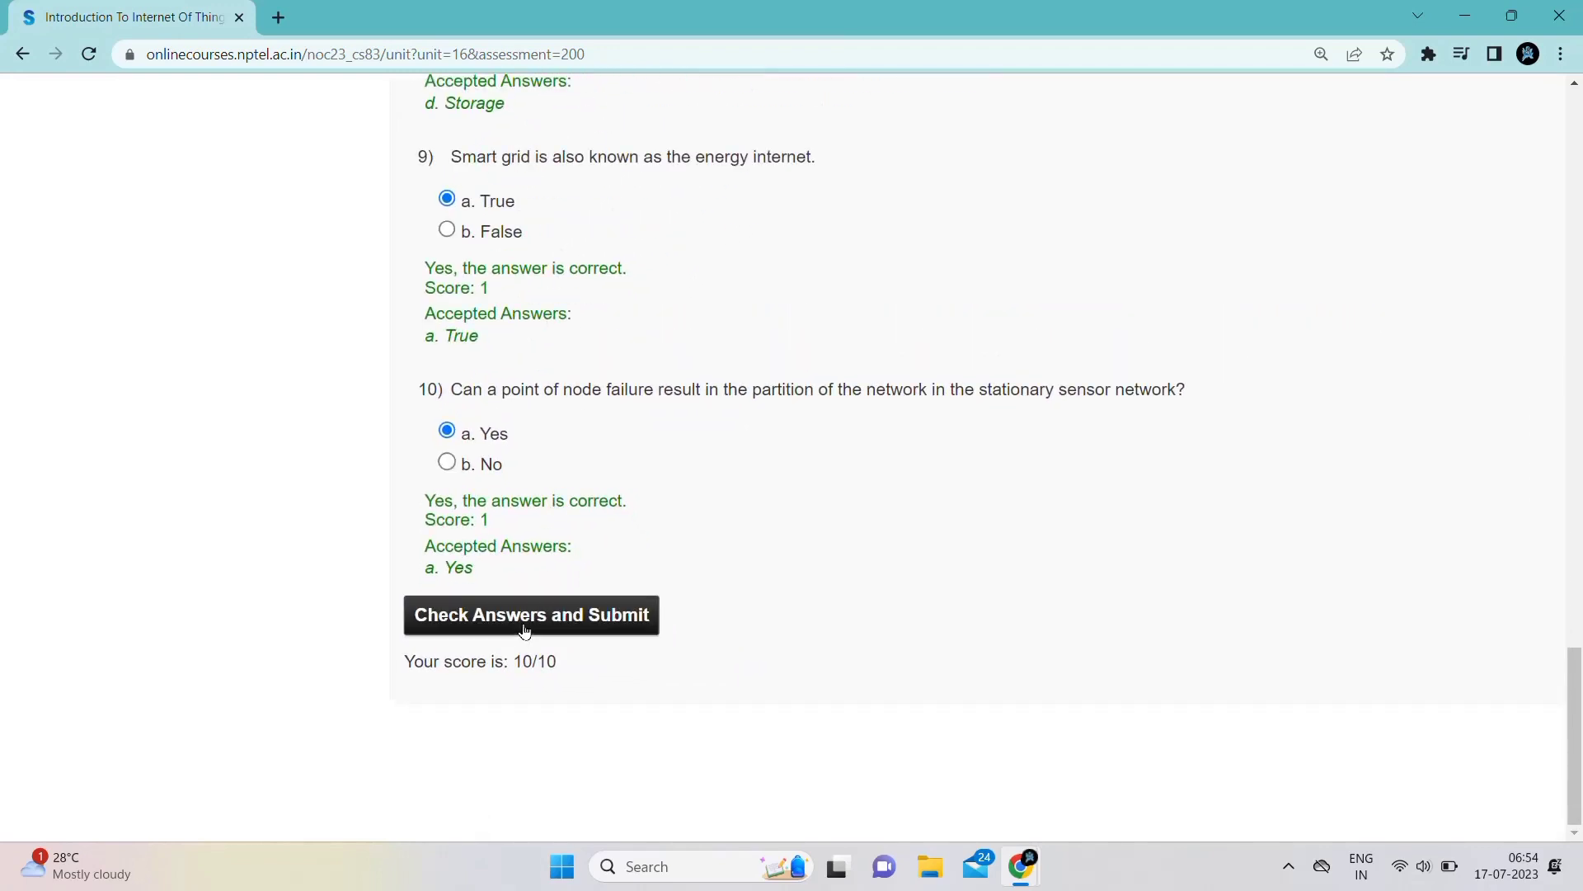
pyautogui.click(447, 462)
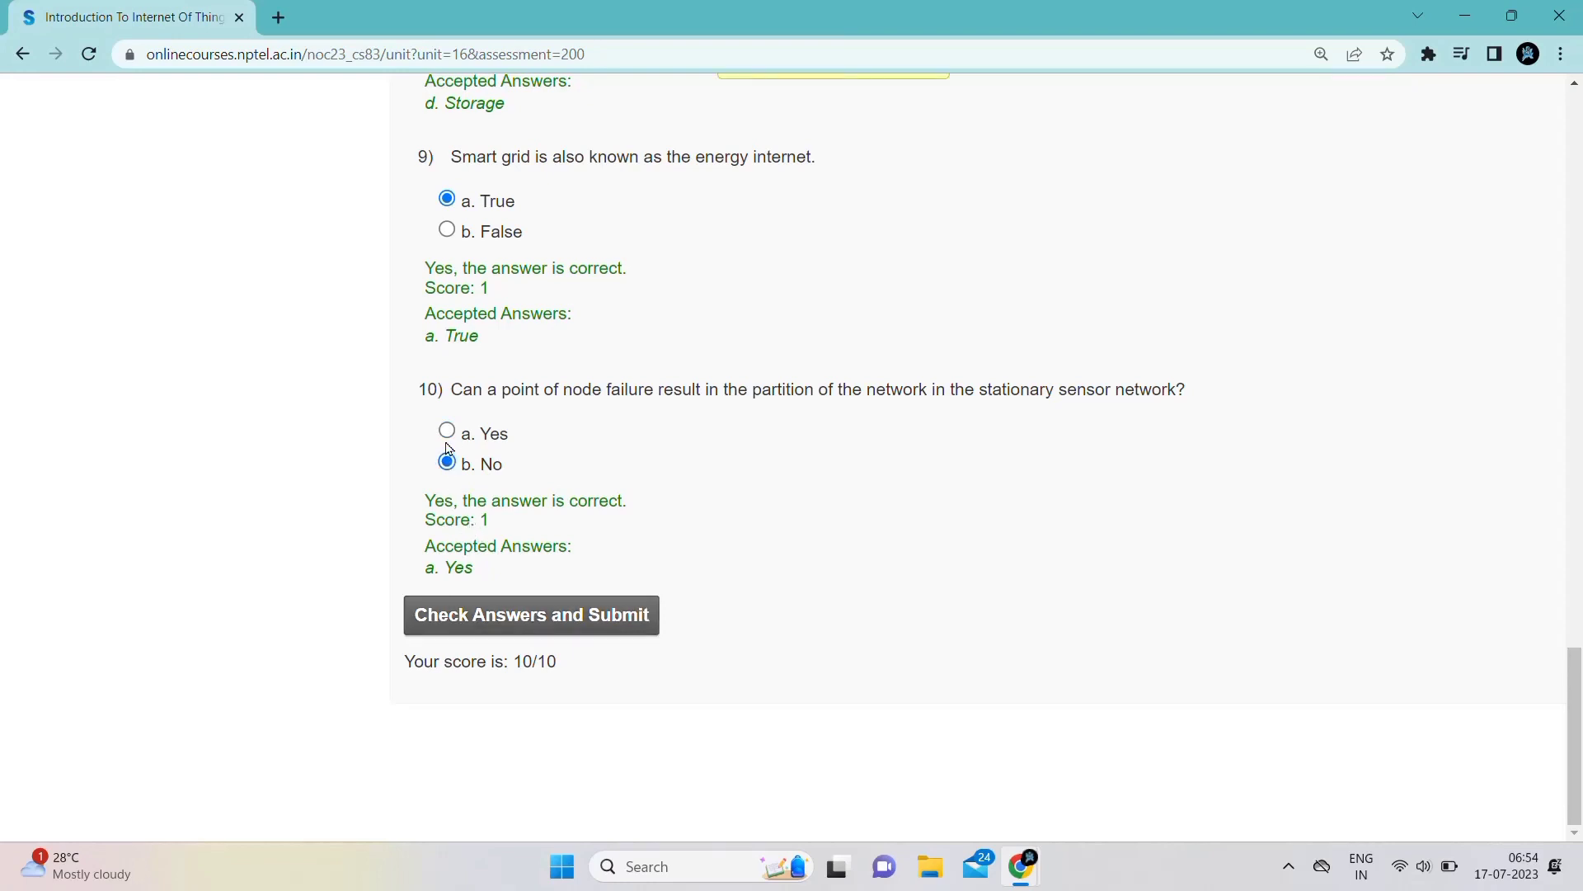
# Reselect 'a. Yes' for question 10 and submit the assignment for the Answer Submitted confirmation
pyautogui.click(447, 462)
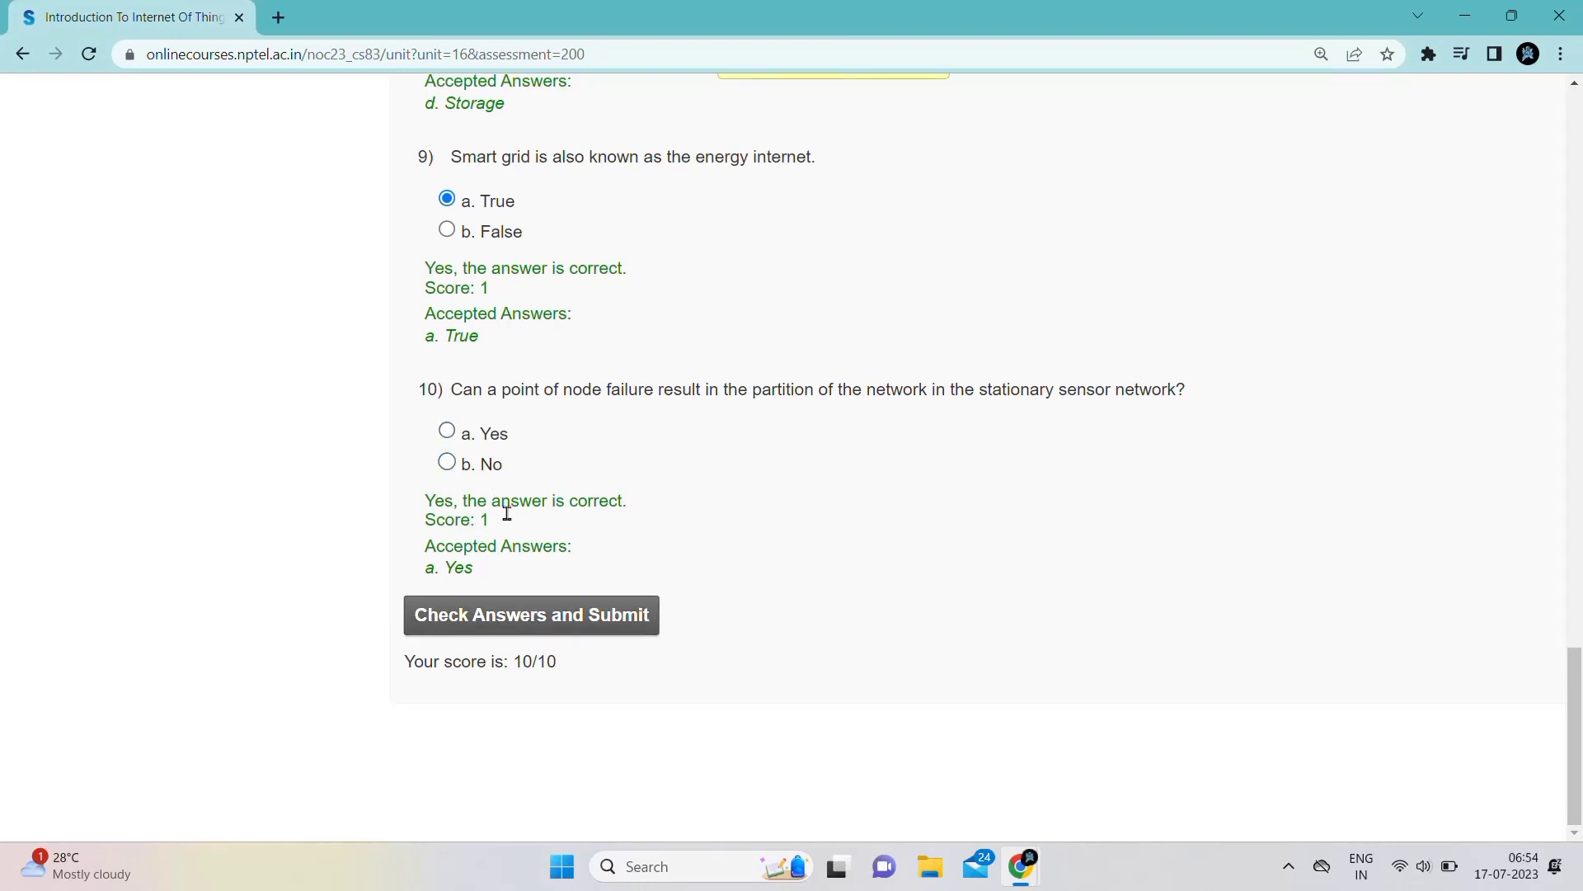
pyautogui.click(447, 432)
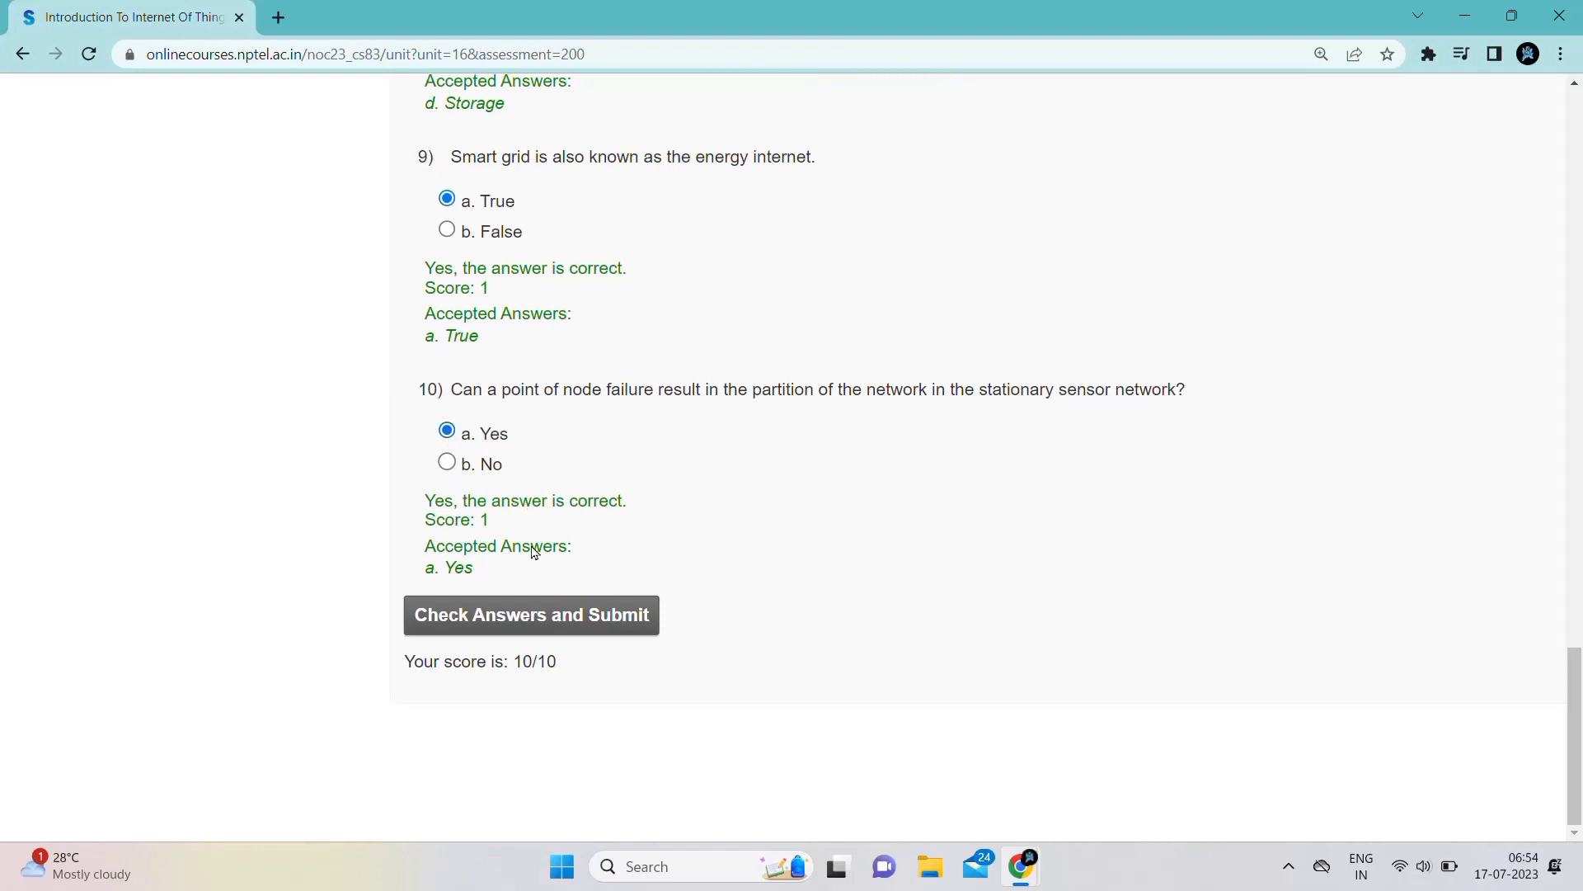
pyautogui.moveTo(821, 472)
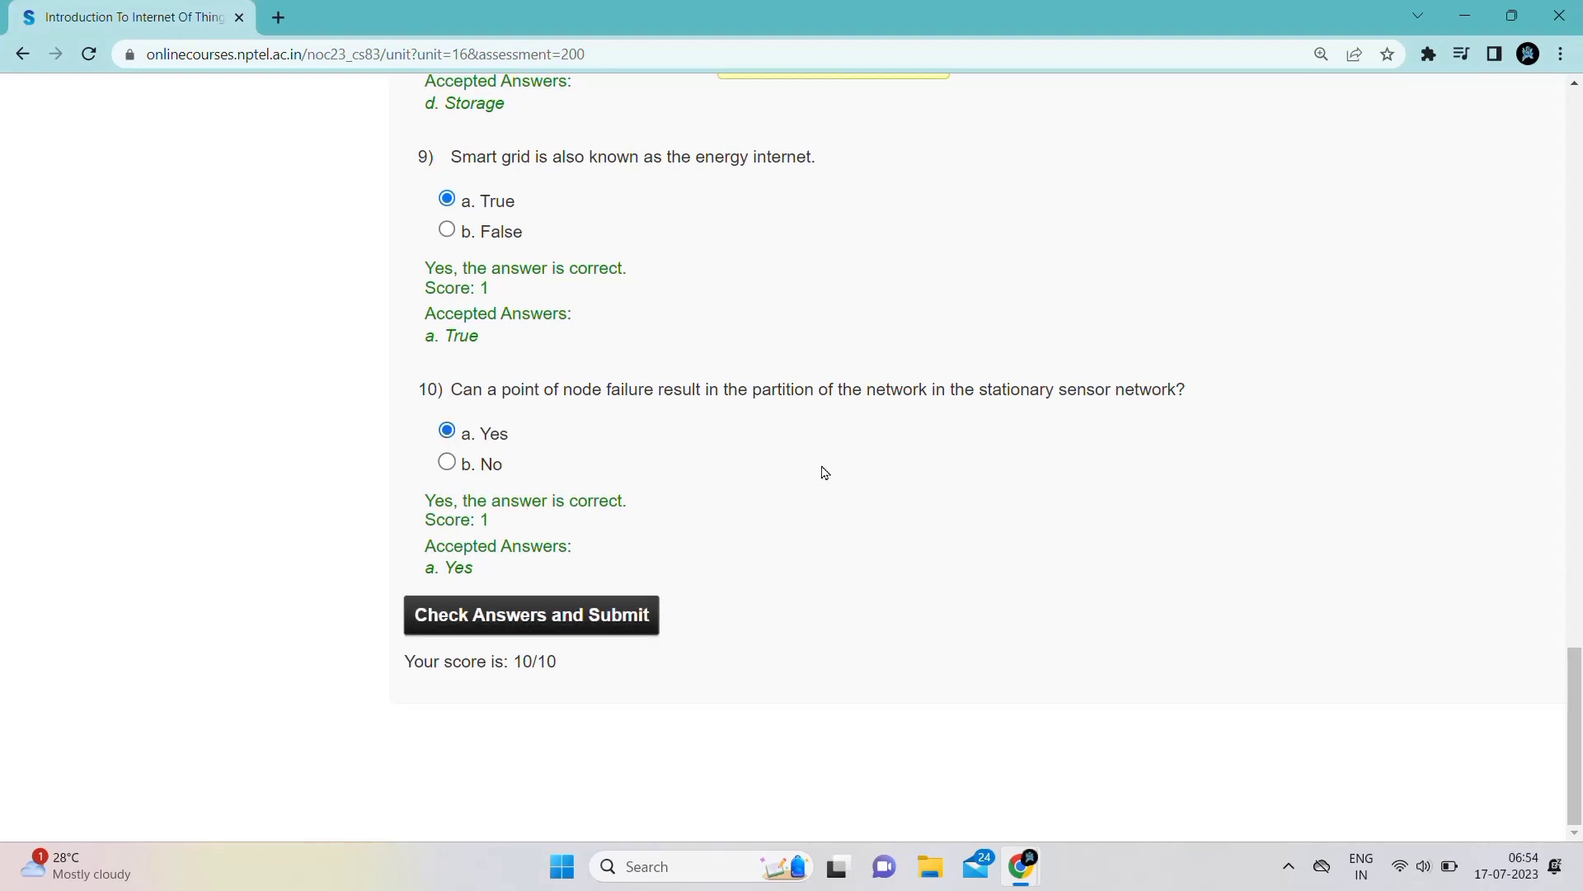
pyautogui.click(530, 613)
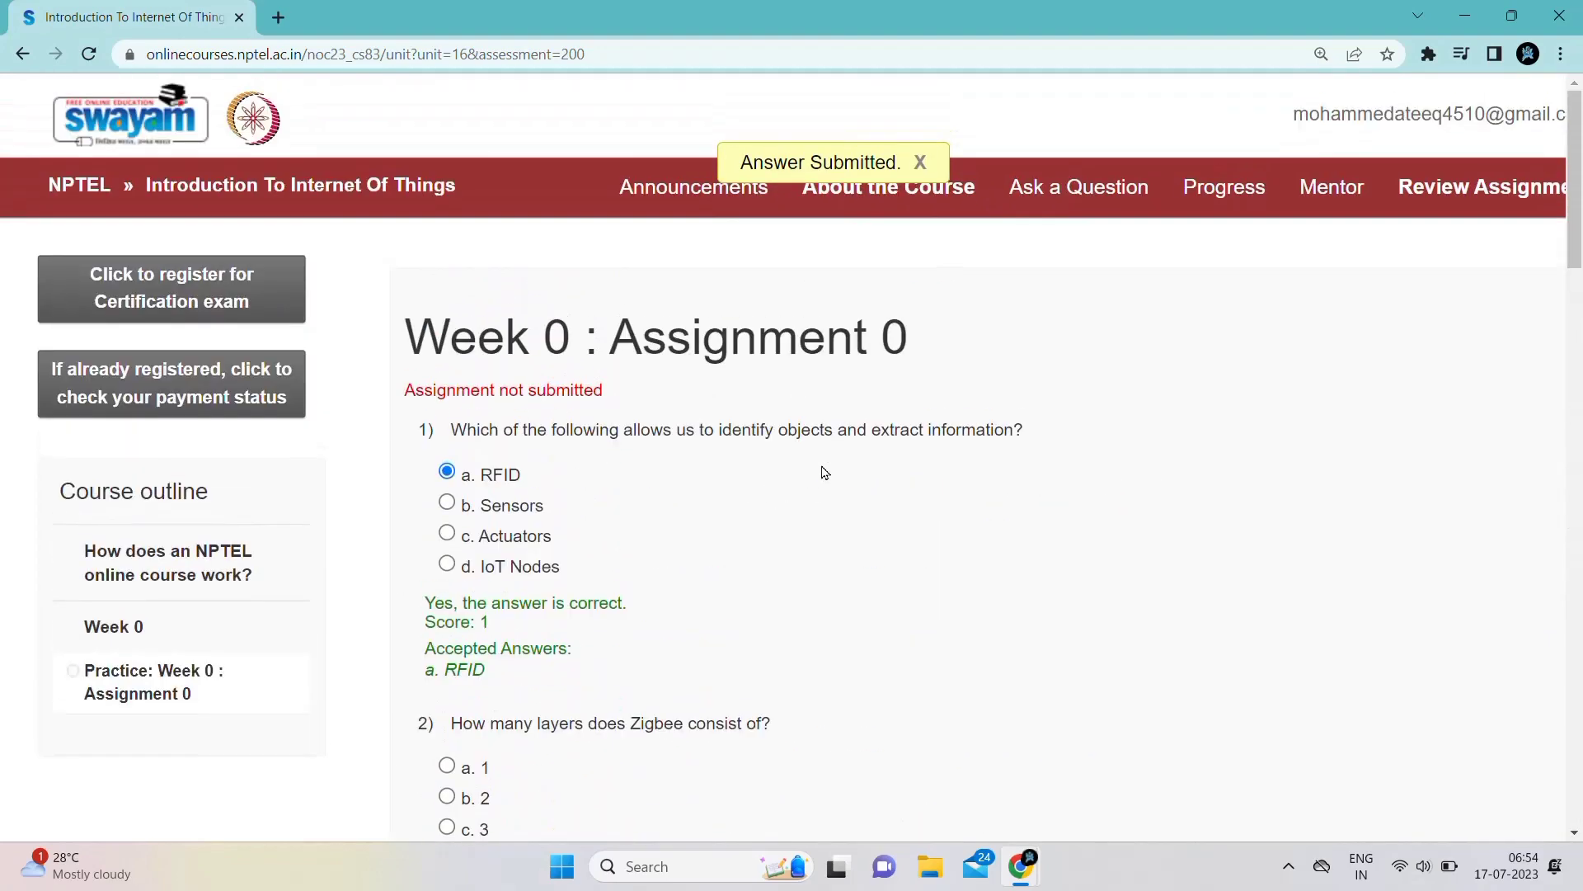